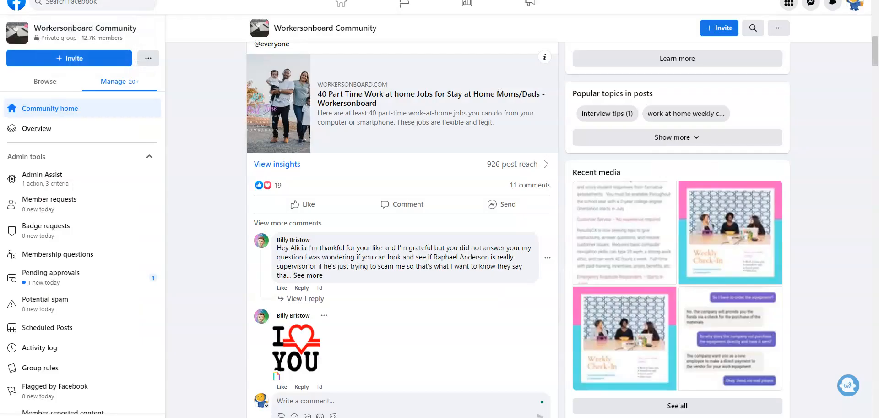
Expand the Workersonboard work-at-home jobs post and read its comments, including the scam question and reply
{"action": "scroll", "scroll_direction": "up", "scroll_amount": 3}
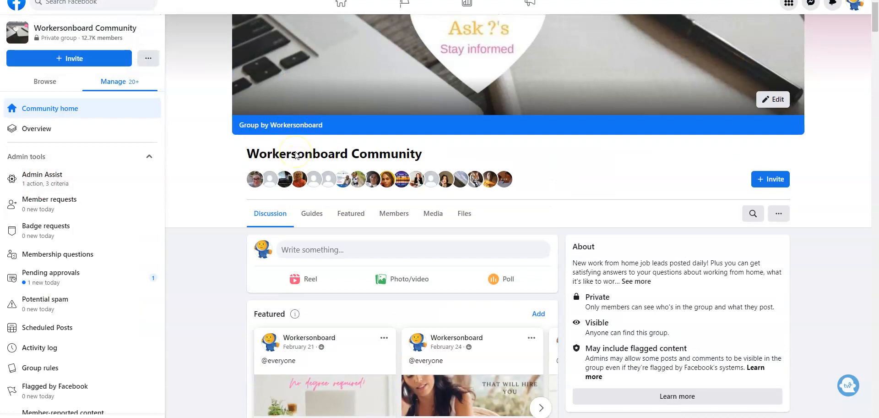
{"action": "scroll", "scroll_direction": "down", "scroll_amount": 3}
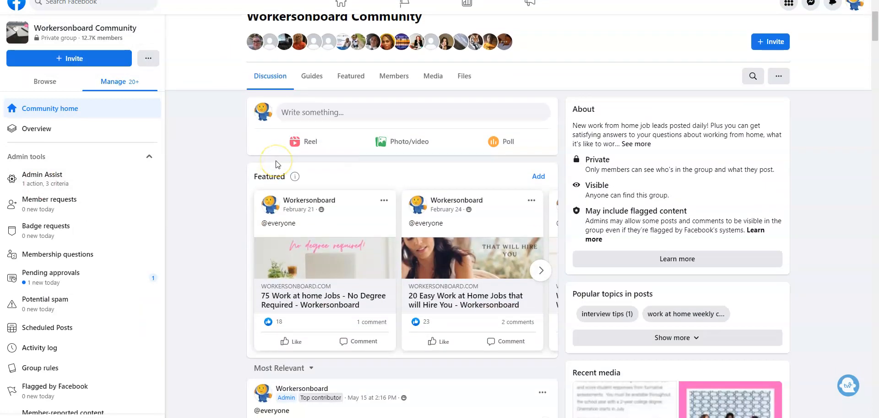
{"action": "mouse_move", "coordinate": [275, 163]}
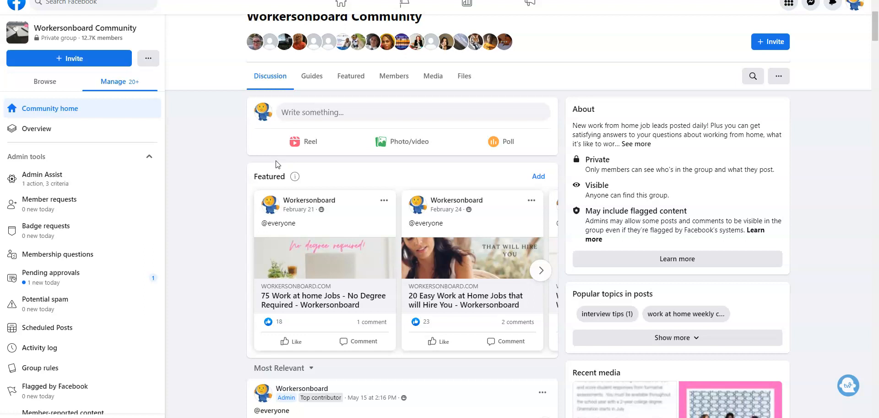
{"action": "scroll", "scroll_direction": "down", "scroll_amount": 3}
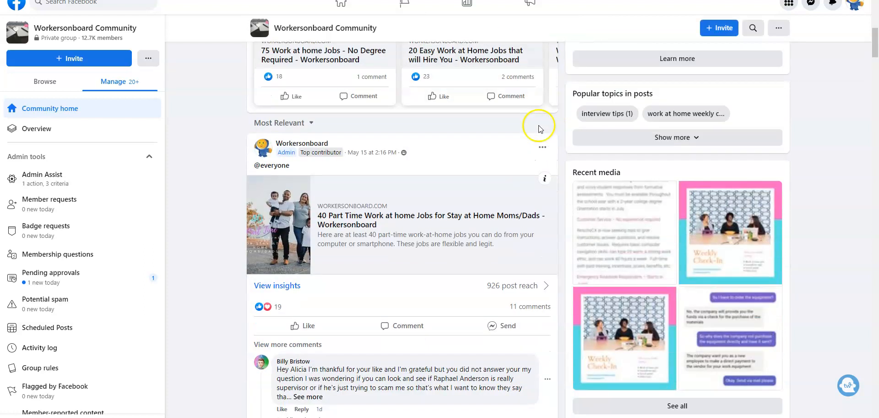
{"action": "scroll", "scroll_direction": "down", "scroll_amount": 3}
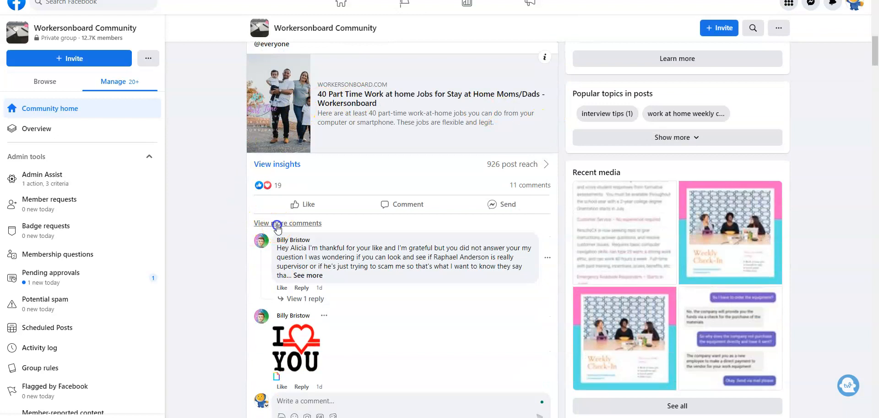
{"action": "left_click", "coordinate": [288, 223]}
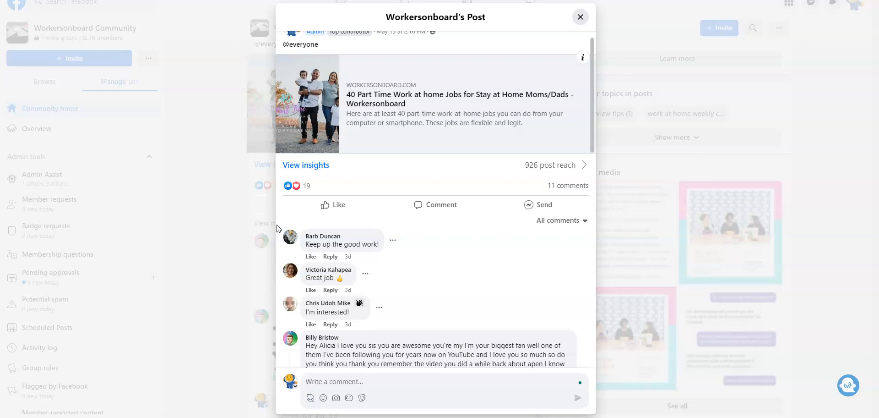
{"action": "scroll", "scroll_direction": "down", "scroll_amount": 3}
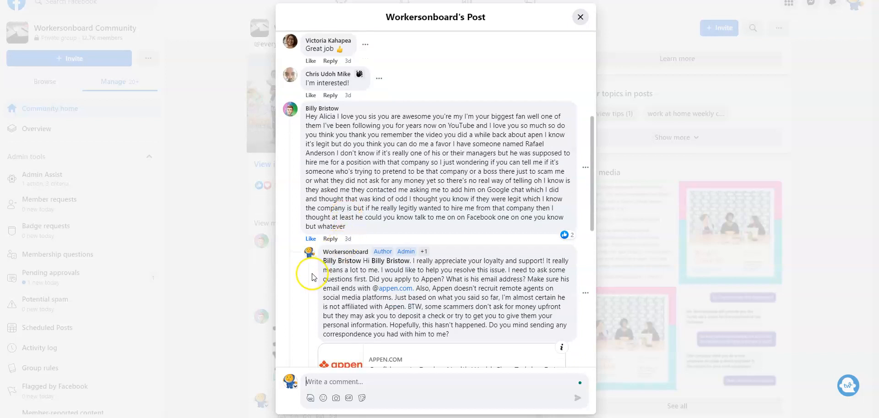
{"action": "mouse_move", "coordinate": [312, 277]}
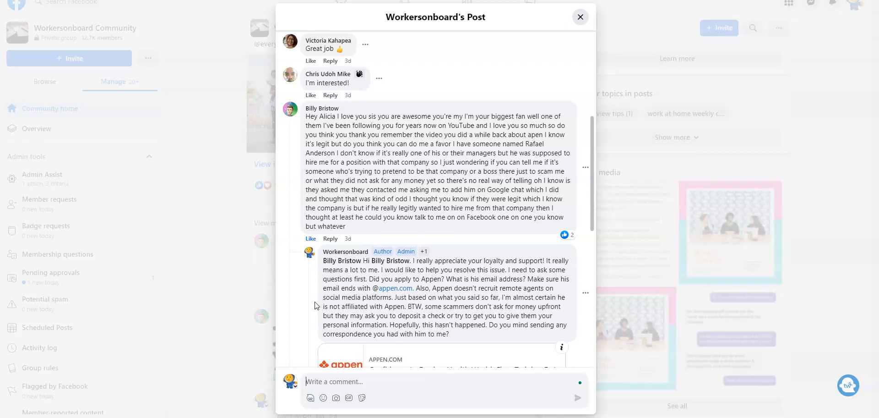
{"action": "scroll", "scroll_direction": "down", "scroll_amount": 3}
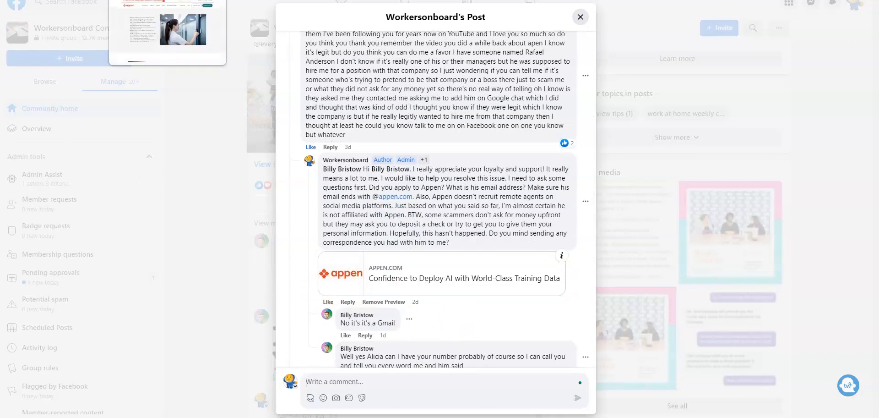
Switch to Appen's Recruiting Scam Awareness page and read its warnings about scammers posing as Appen staff
{"action": "left_click", "coordinate": [464, 278]}
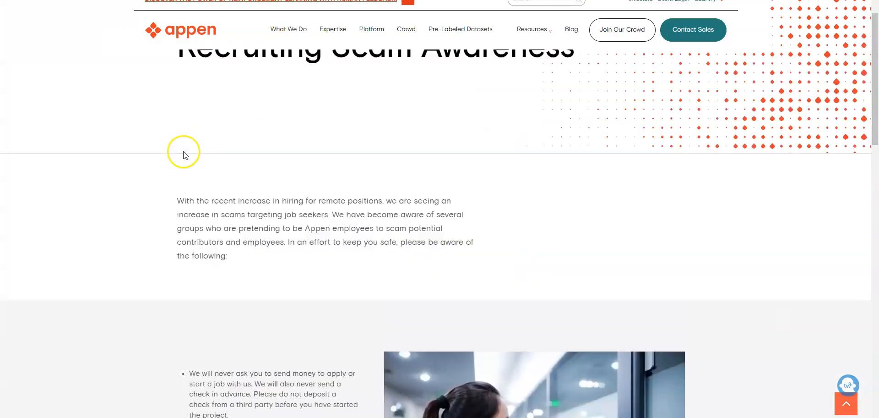
{"action": "scroll", "scroll_direction": "up", "scroll_amount": 3}
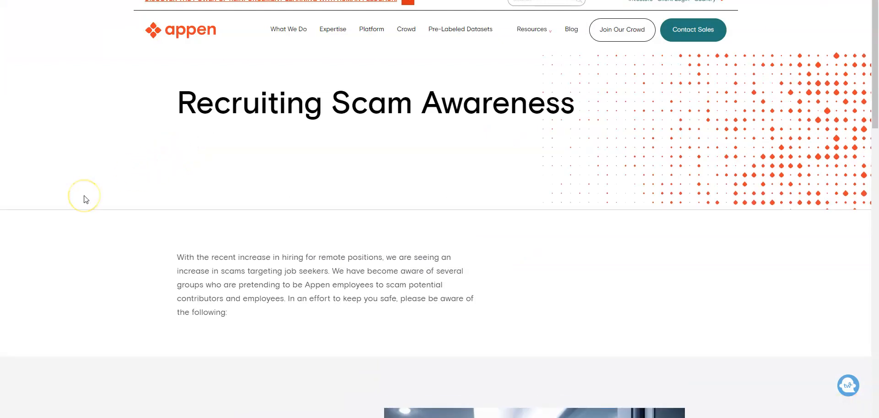
{"action": "mouse_move", "coordinate": [86, 199]}
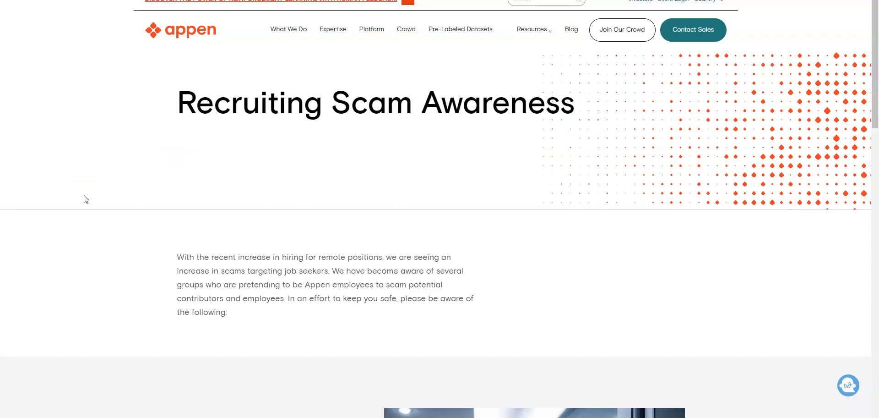
{"action": "scroll", "scroll_direction": "down", "scroll_amount": 3}
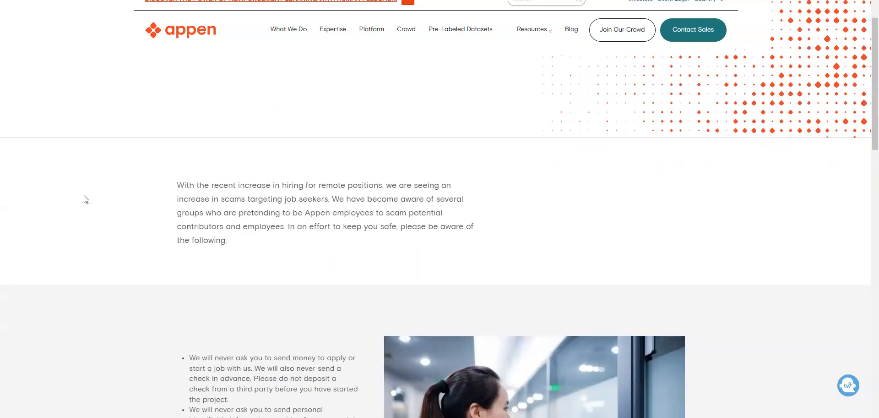
{"action": "scroll", "scroll_direction": "down", "scroll_amount": 3}
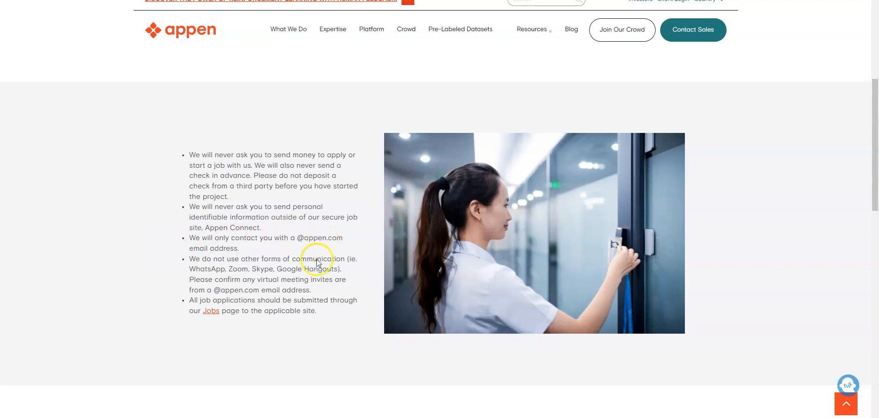
{"action": "mouse_move", "coordinate": [234, 281]}
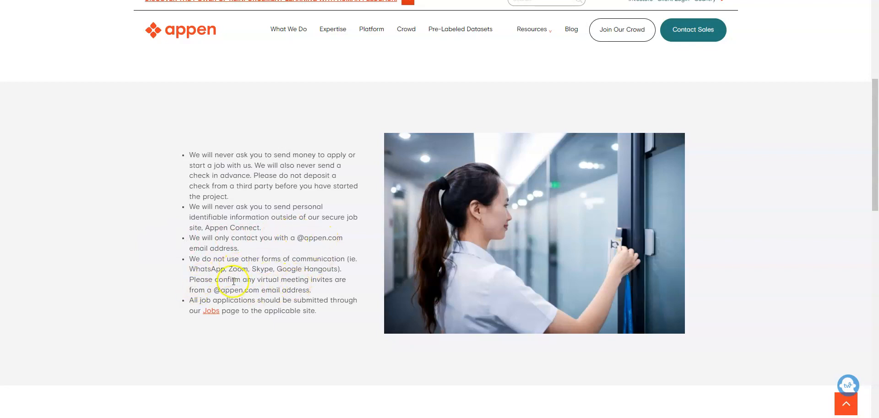
{"action": "mouse_move", "coordinate": [251, 277]}
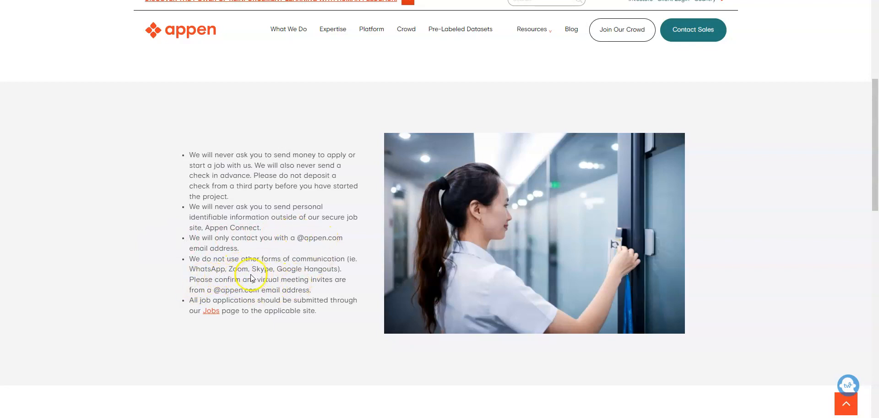
{"action": "mouse_move", "coordinate": [325, 296]}
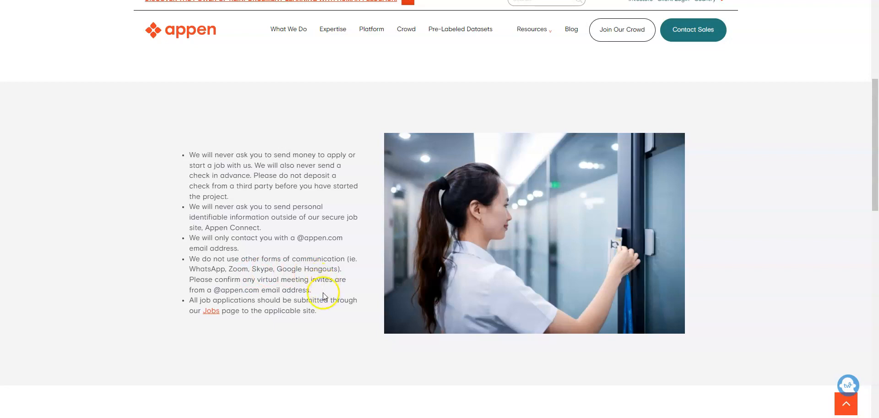
{"action": "mouse_move", "coordinate": [239, 283]}
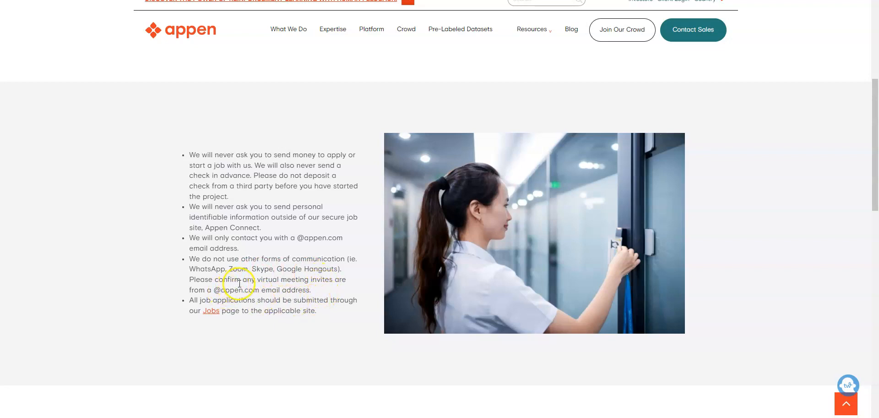
{"action": "mouse_move", "coordinate": [322, 291]}
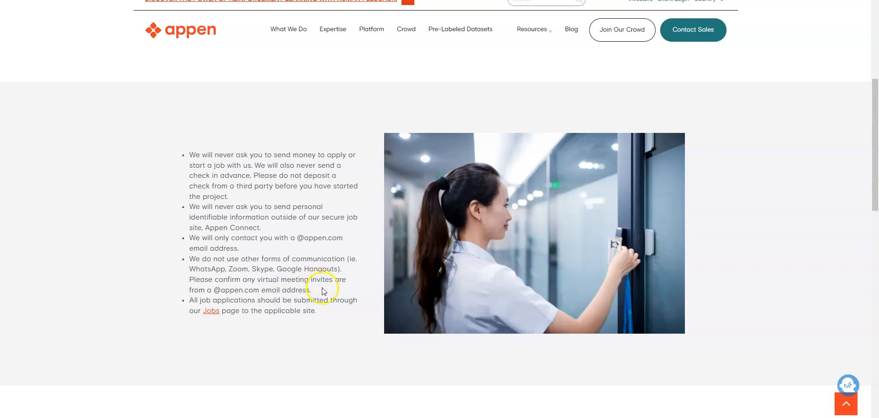
{"action": "mouse_move", "coordinate": [242, 292]}
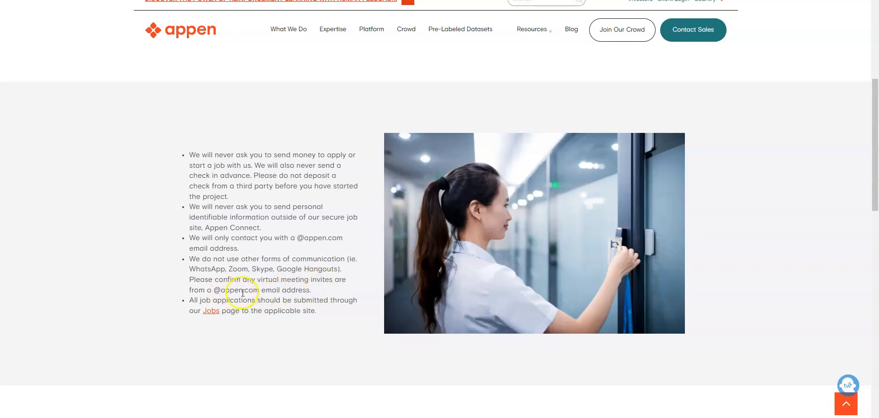
{"action": "mouse_move", "coordinate": [295, 297]}
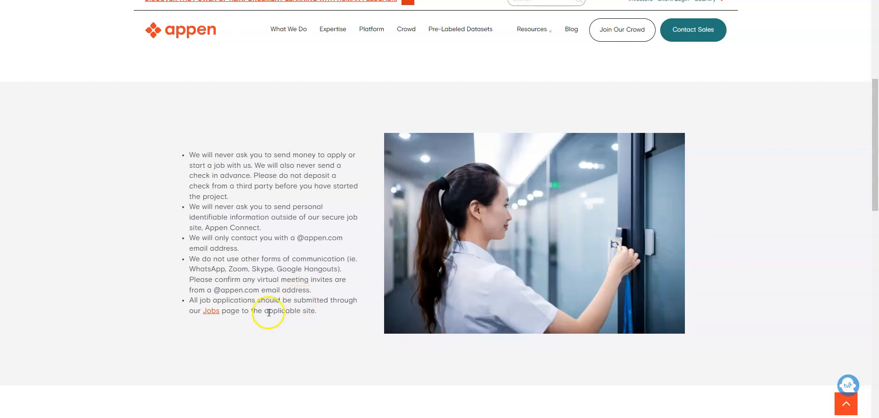
{"action": "mouse_move", "coordinate": [234, 325]}
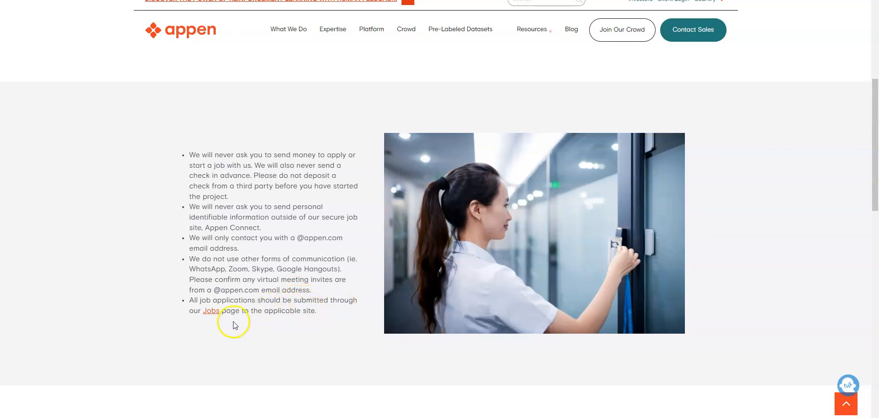
{"action": "mouse_move", "coordinate": [282, 326]}
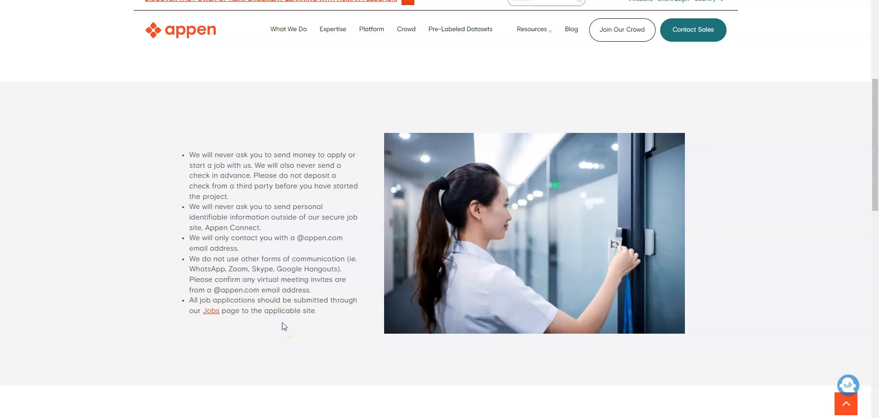
{"action": "mouse_move", "coordinate": [407, 312]}
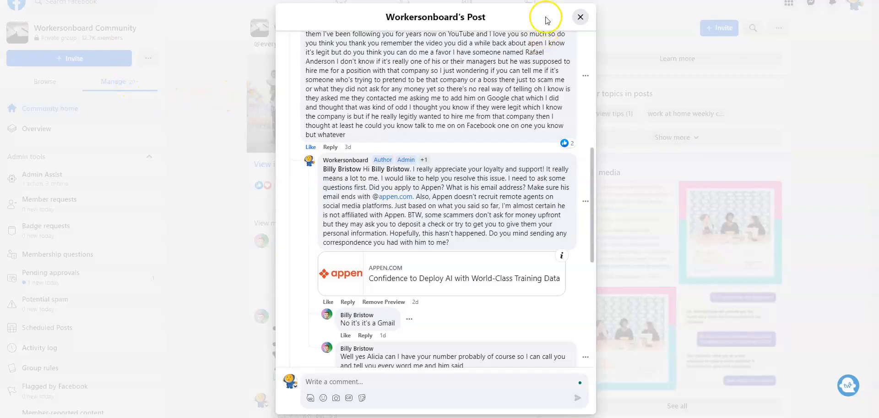
{"action": "left_click", "coordinate": [580, 17]}
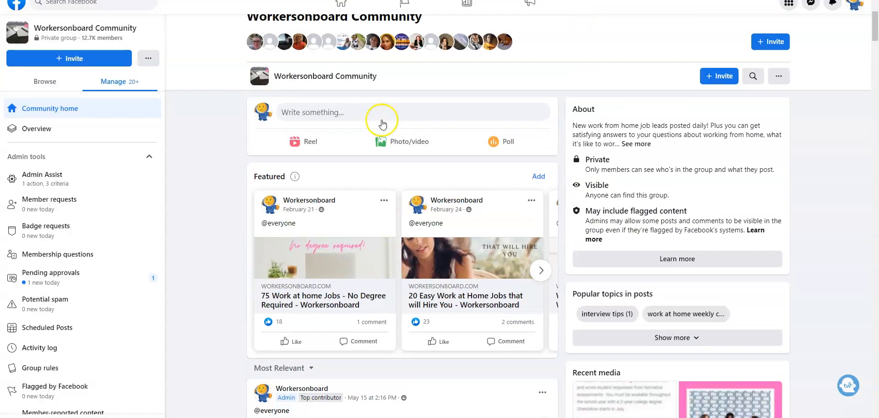
{"action": "scroll", "scroll_direction": "down", "scroll_amount": 3}
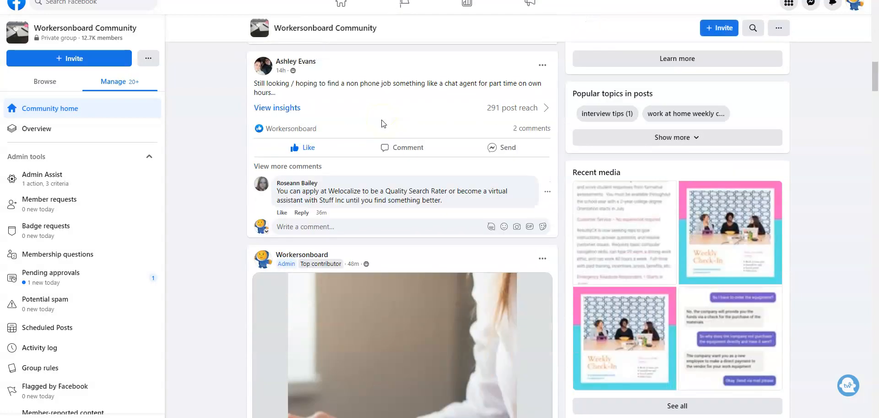
{"action": "scroll", "scroll_direction": "down", "scroll_amount": 3}
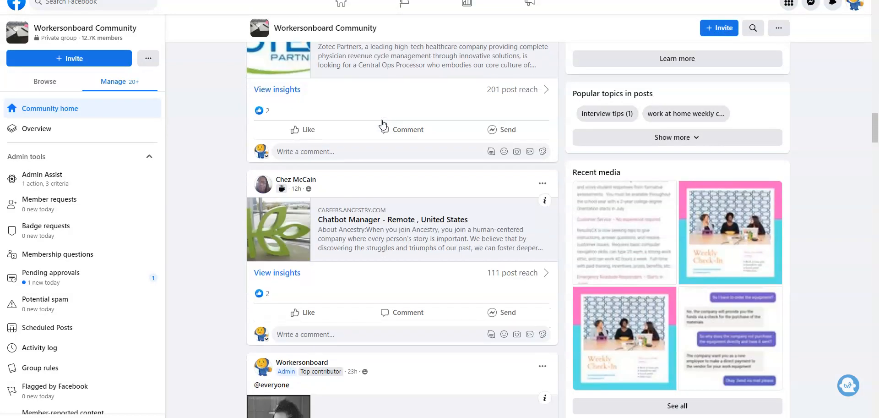
{"action": "scroll", "scroll_direction": "down", "scroll_amount": 3}
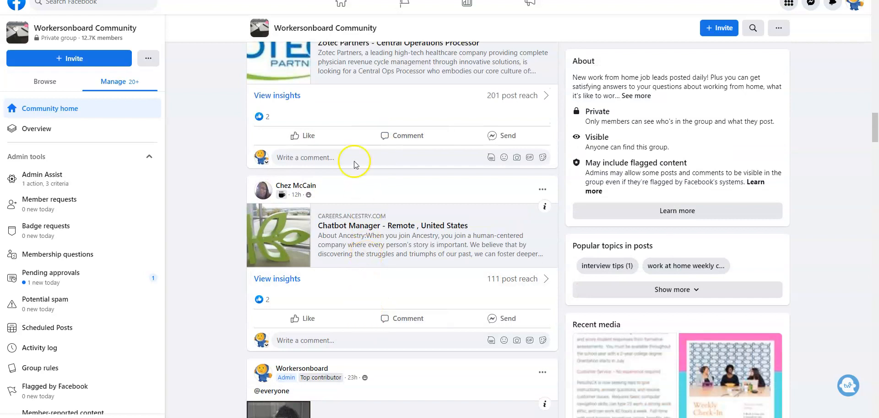
{"action": "scroll", "scroll_direction": "down", "scroll_amount": 3}
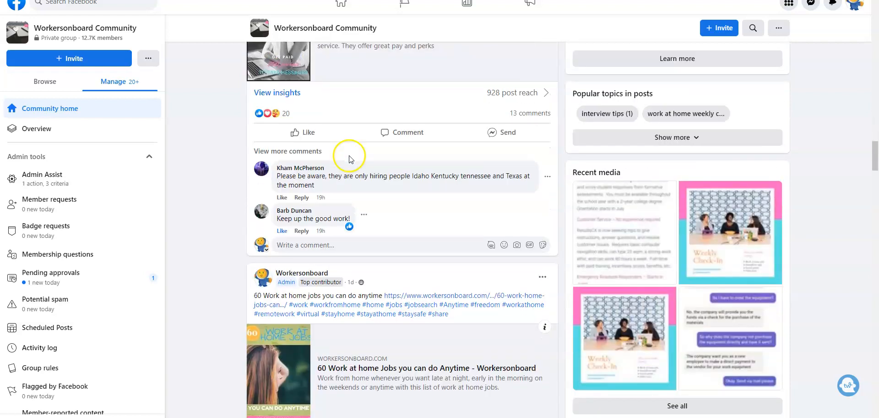
{"action": "scroll", "scroll_direction": "up", "scroll_amount": 3}
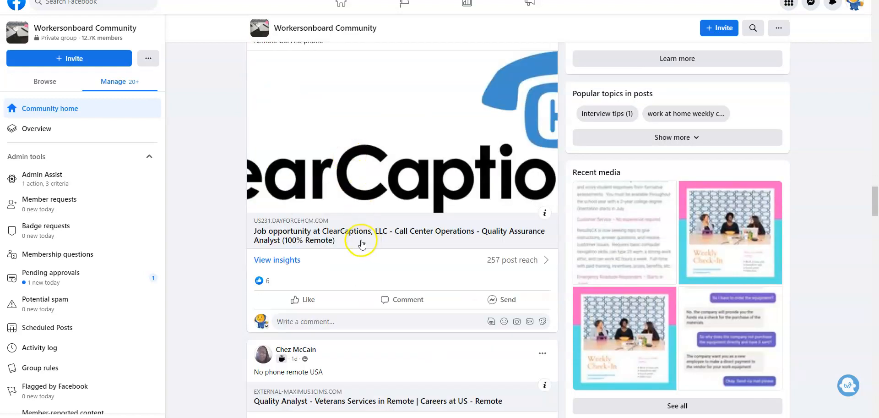
{"action": "scroll", "scroll_direction": "down", "scroll_amount": 3}
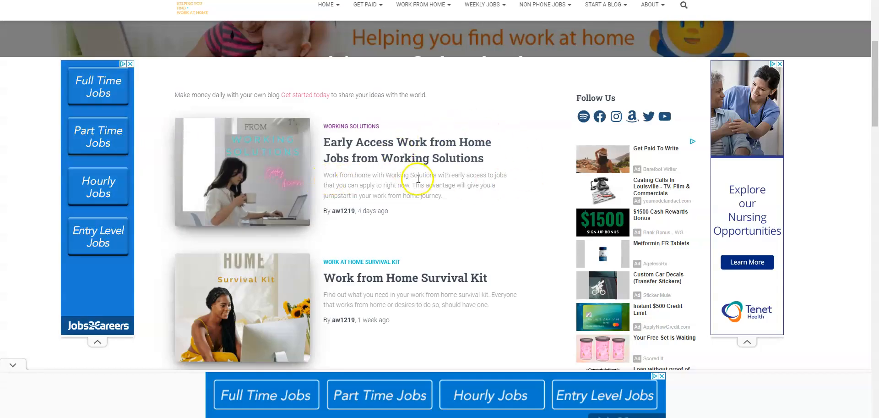
{"action": "mouse_move", "coordinate": [405, 195]}
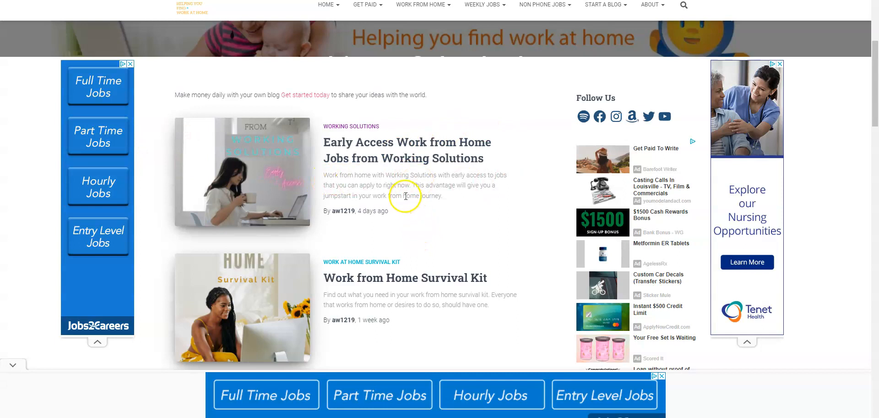
{"action": "mouse_move", "coordinate": [415, 193]}
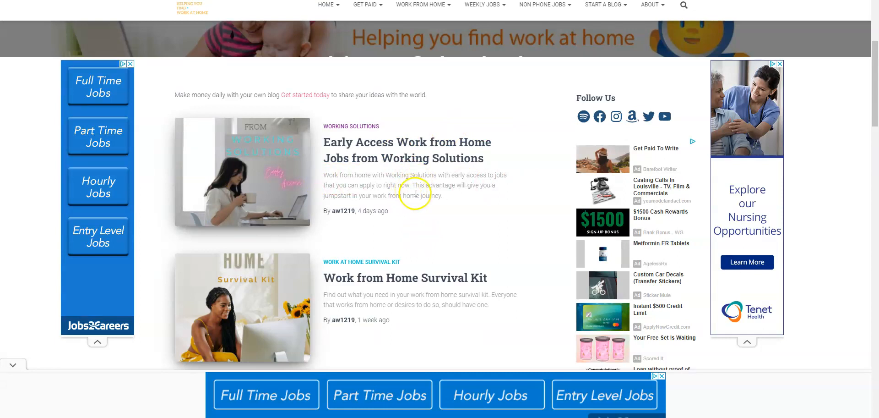
{"action": "mouse_move", "coordinate": [416, 211]}
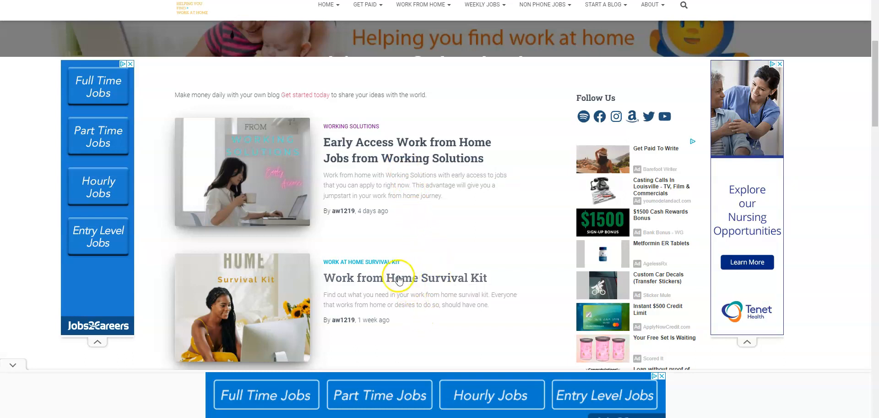
{"action": "mouse_move", "coordinate": [407, 283]}
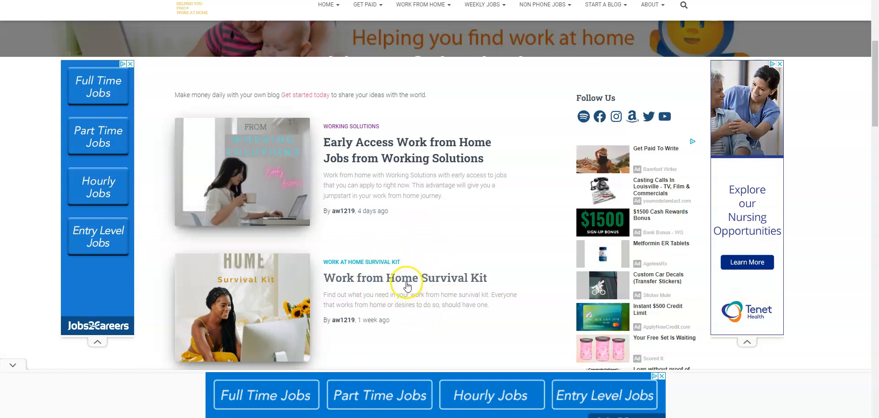
{"action": "mouse_move", "coordinate": [410, 307]}
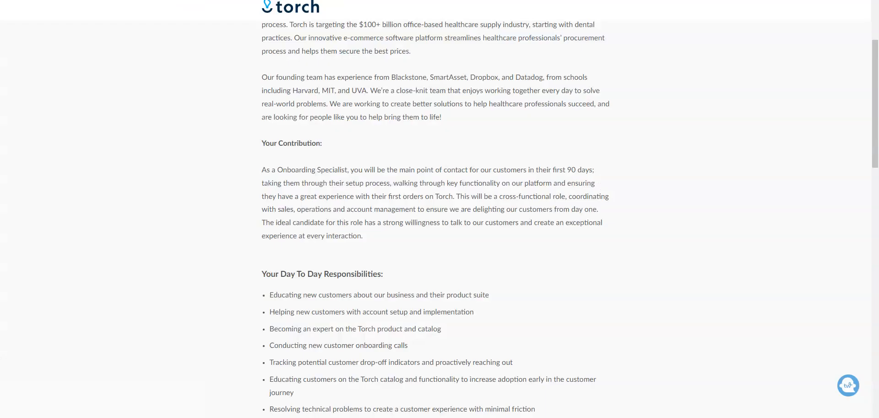
Read the Torch Onboarding Specialist responsibilities, 'What we are looking for' requirements and start of Bonus Points
{"action": "scroll", "scroll_direction": "up", "scroll_amount": 3}
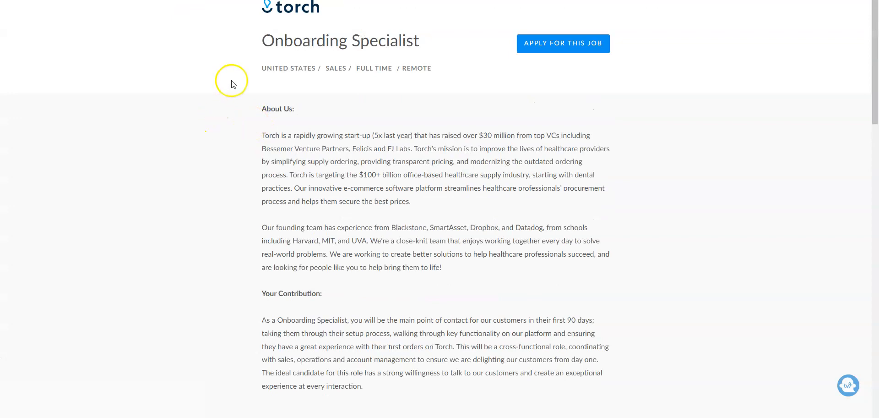
{"action": "mouse_move", "coordinate": [473, 157]}
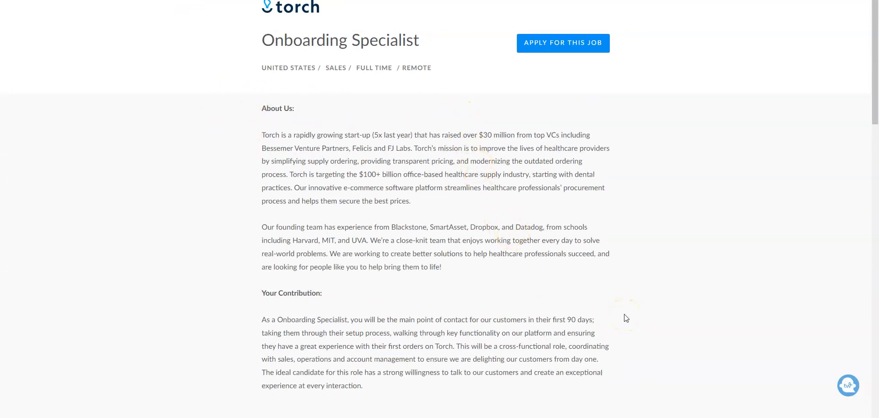
{"action": "scroll", "scroll_direction": "down", "scroll_amount": 3}
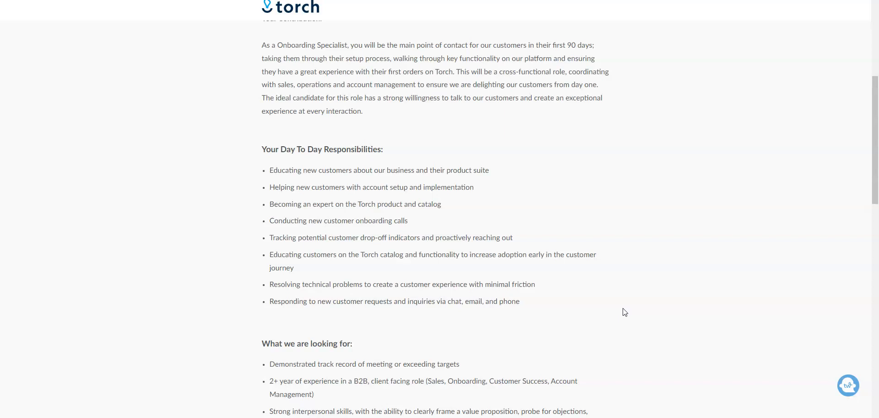
{"action": "scroll", "scroll_direction": "down", "scroll_amount": 3}
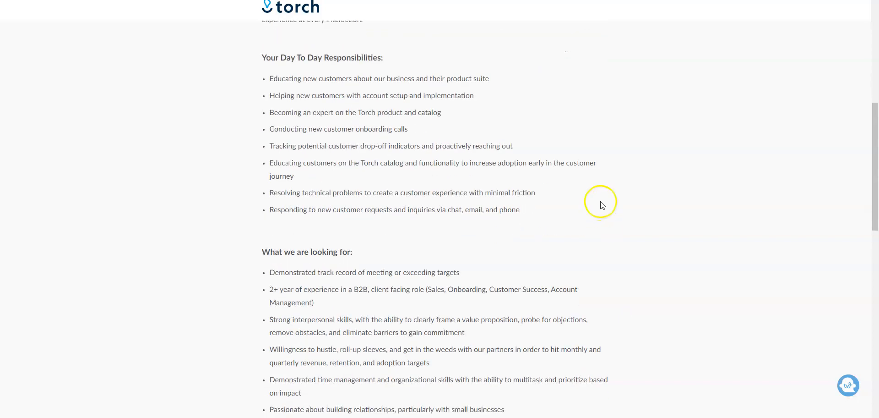
{"action": "mouse_move", "coordinate": [434, 230]}
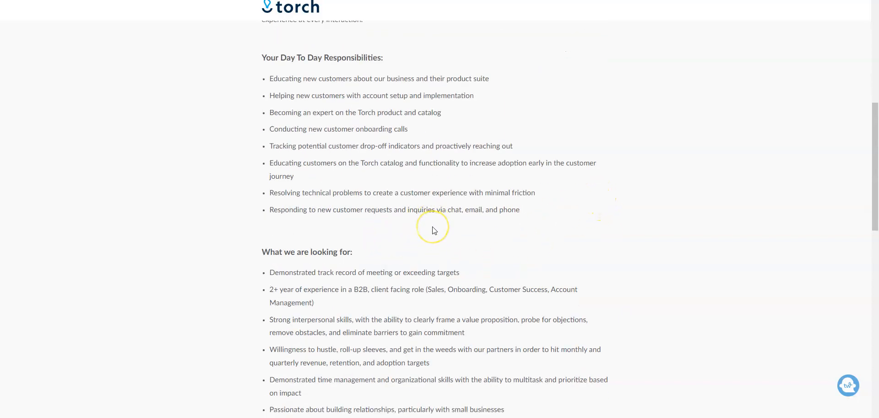
{"action": "mouse_move", "coordinate": [432, 230]}
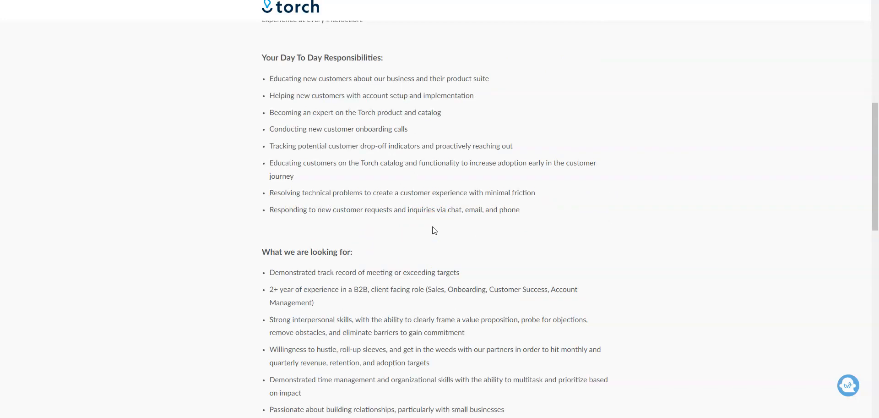
{"action": "scroll", "scroll_direction": "down", "scroll_amount": 3}
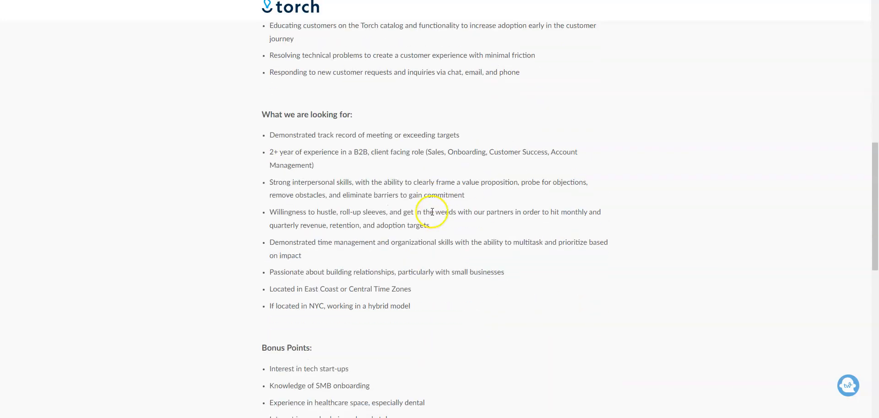
{"action": "scroll", "scroll_direction": "up", "scroll_amount": 3}
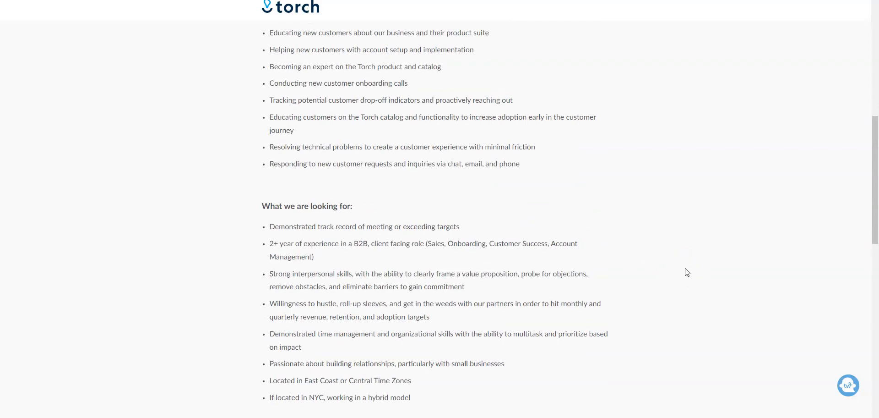
{"action": "mouse_move", "coordinate": [242, 231]}
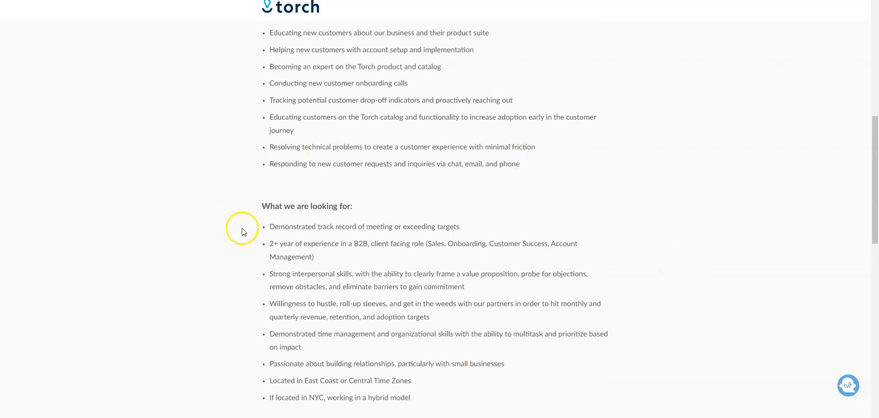
{"action": "mouse_move", "coordinate": [235, 256]}
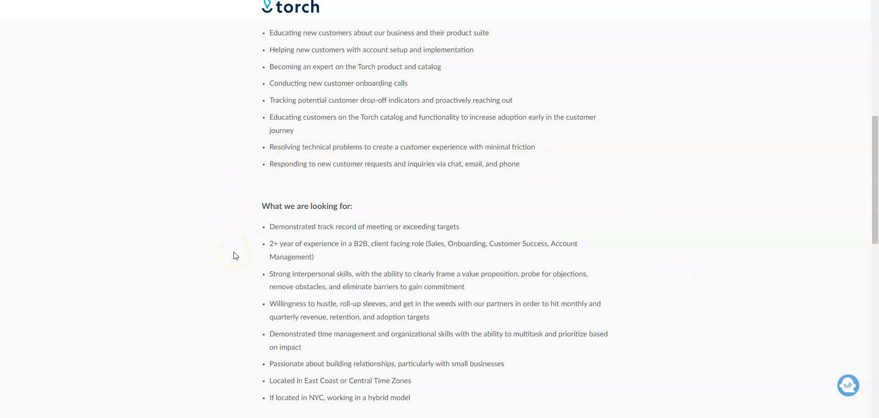
{"action": "scroll", "scroll_direction": "down", "scroll_amount": 3}
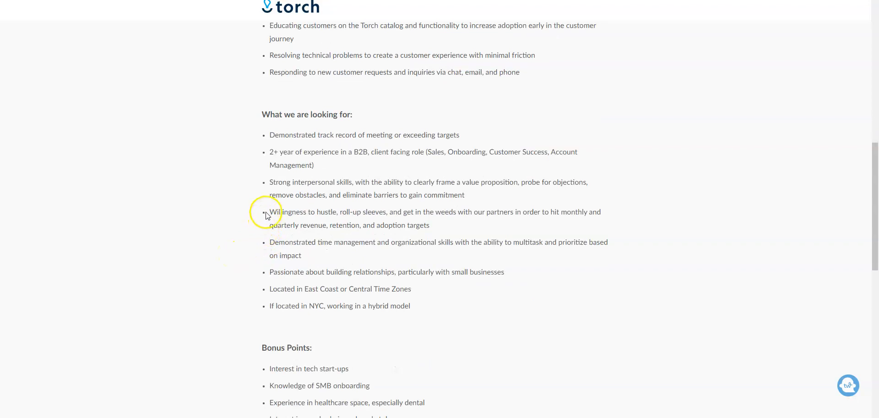
{"action": "mouse_move", "coordinate": [538, 210]}
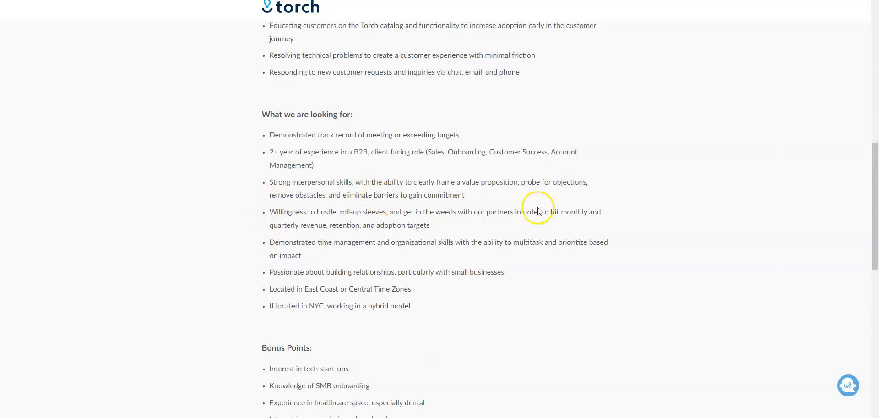
{"action": "mouse_move", "coordinate": [401, 251]}
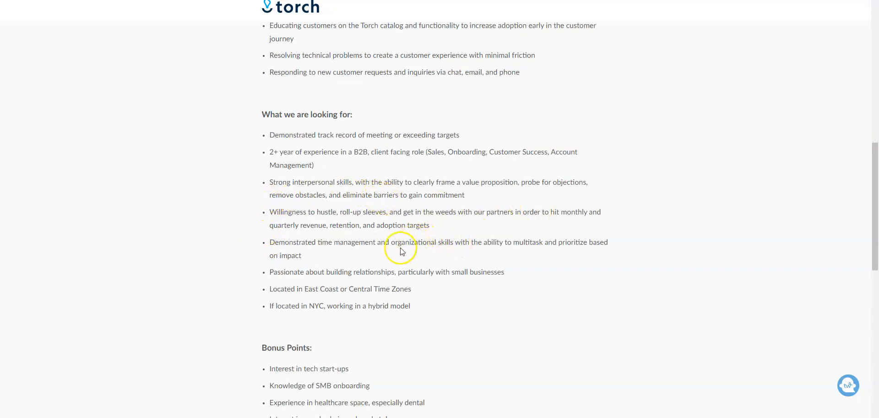
{"action": "mouse_move", "coordinate": [383, 254]}
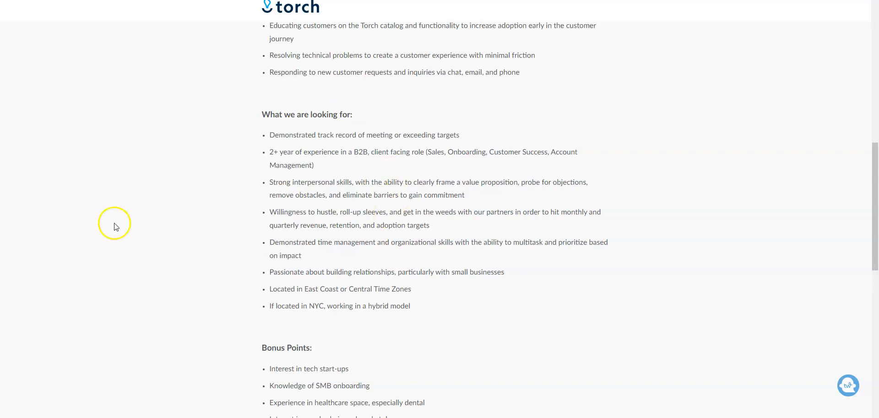
{"action": "mouse_move", "coordinate": [334, 297]}
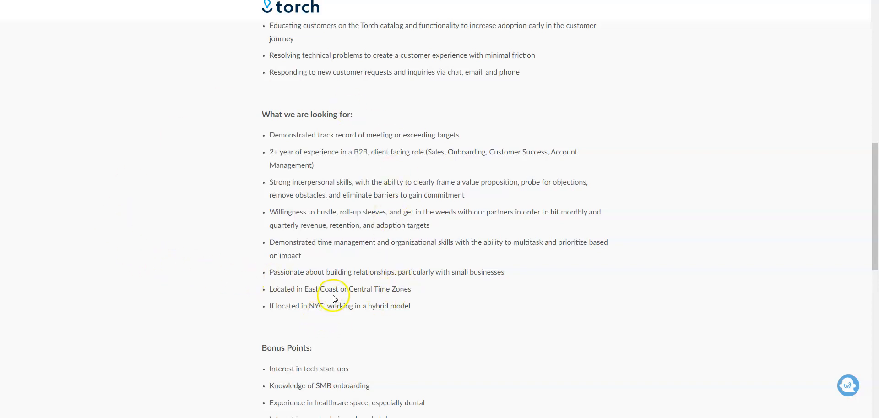
{"action": "mouse_move", "coordinate": [454, 302]}
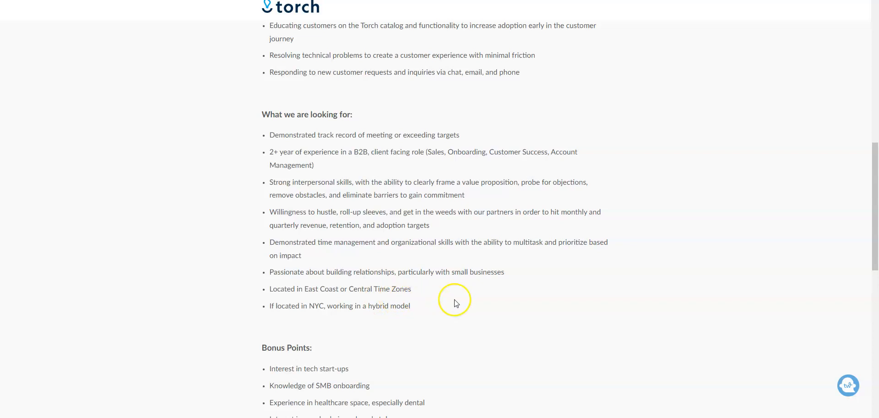
{"action": "mouse_move", "coordinate": [445, 250]}
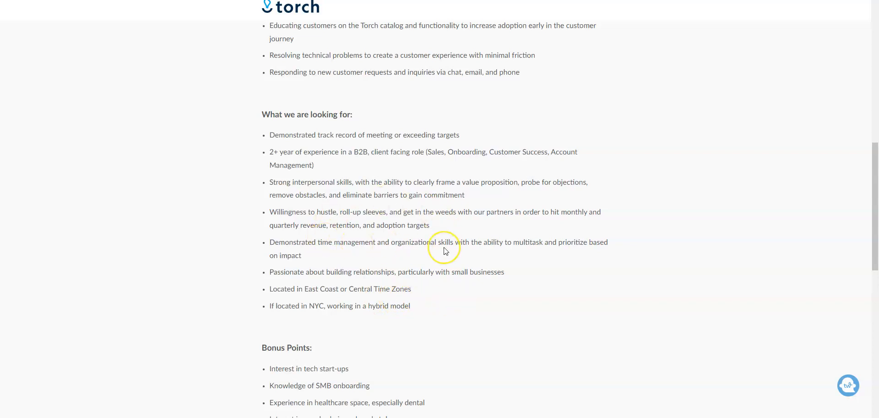
{"action": "scroll", "scroll_direction": "down", "scroll_amount": 3}
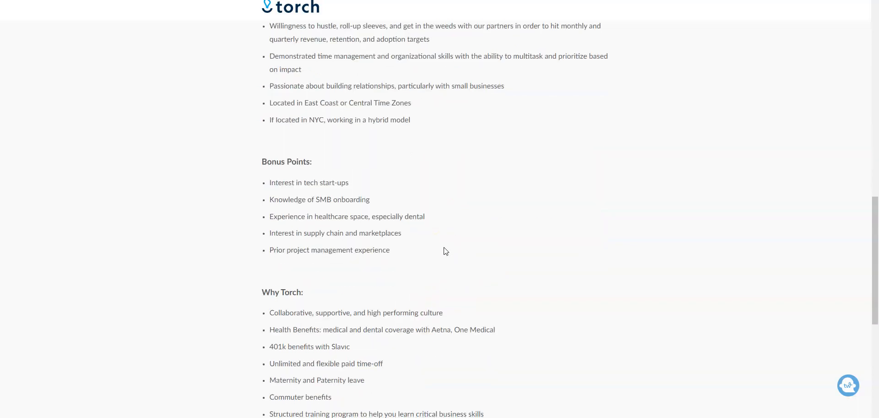
{"action": "scroll", "scroll_direction": "down", "scroll_amount": 3}
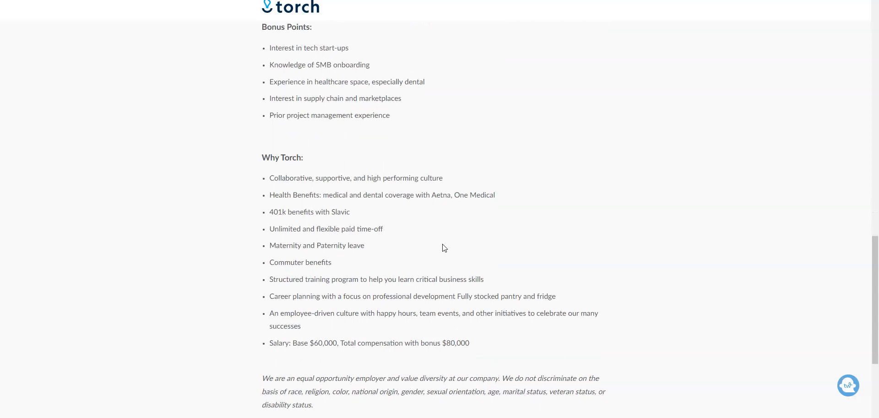
{"action": "mouse_move", "coordinate": [298, 277]}
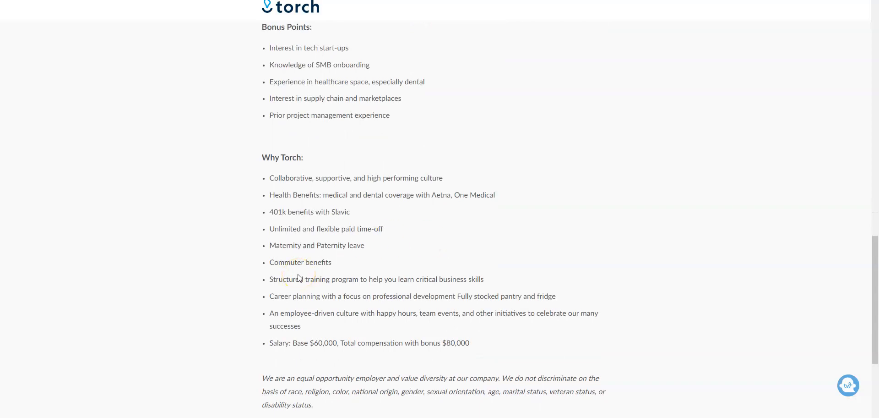
{"action": "mouse_move", "coordinate": [354, 245]}
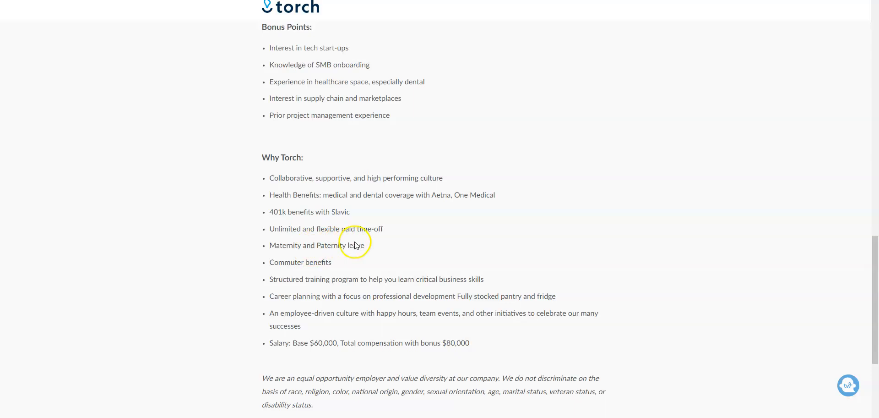
{"action": "mouse_move", "coordinate": [375, 255]}
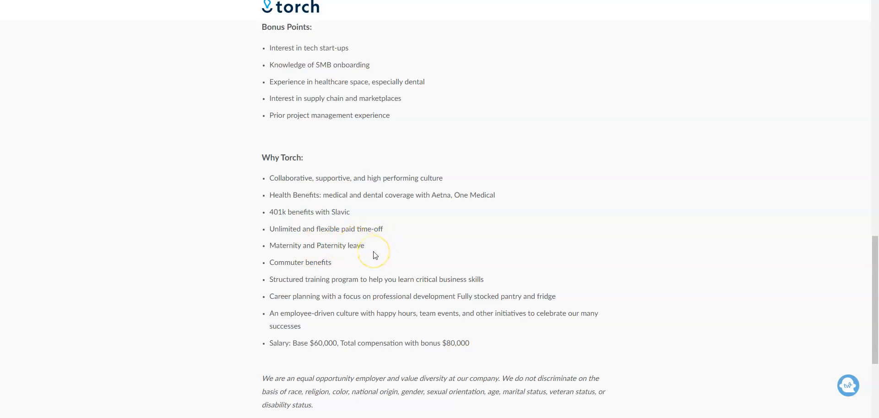
{"action": "scroll", "scroll_direction": "down", "scroll_amount": 3}
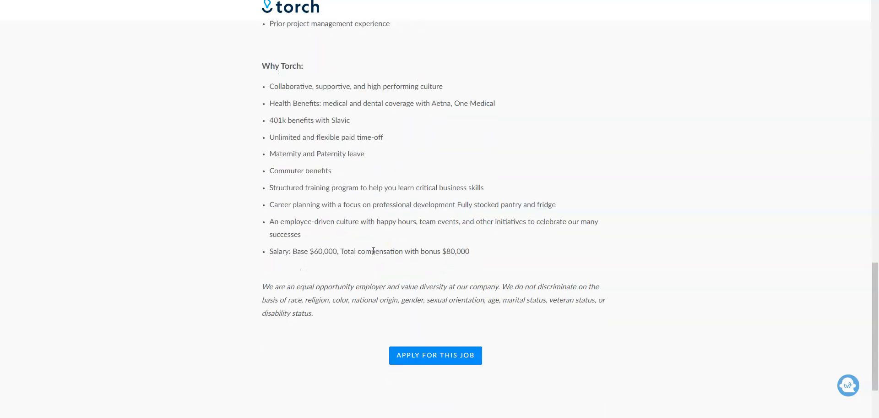
{"action": "mouse_move", "coordinate": [379, 232]}
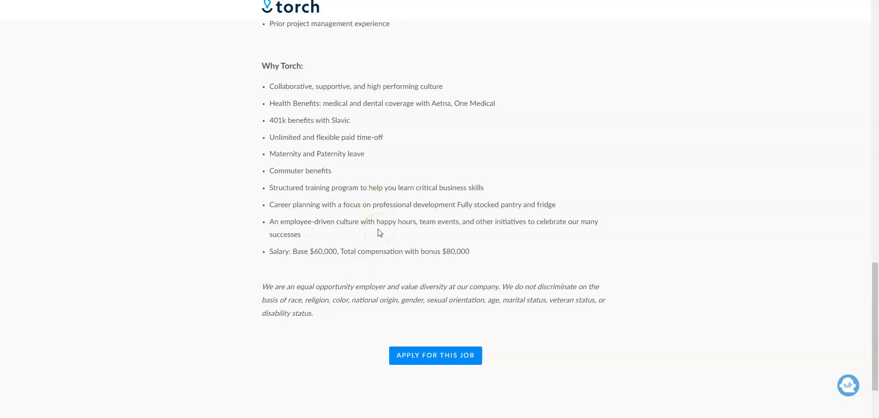
{"action": "mouse_move", "coordinate": [322, 263]}
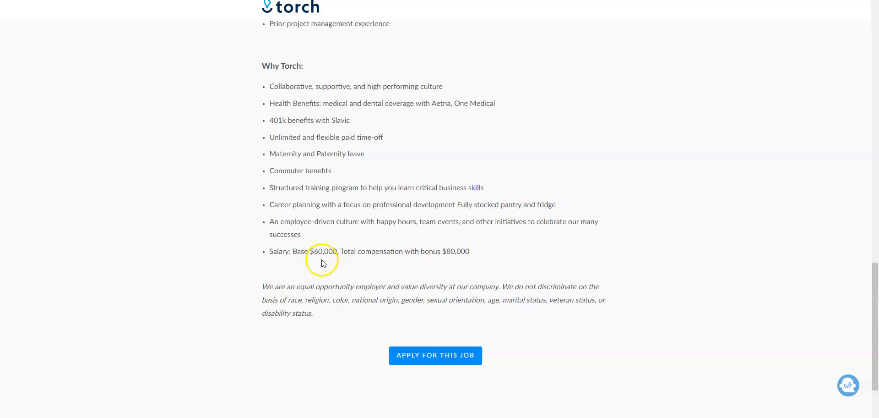
{"action": "mouse_move", "coordinate": [341, 260]}
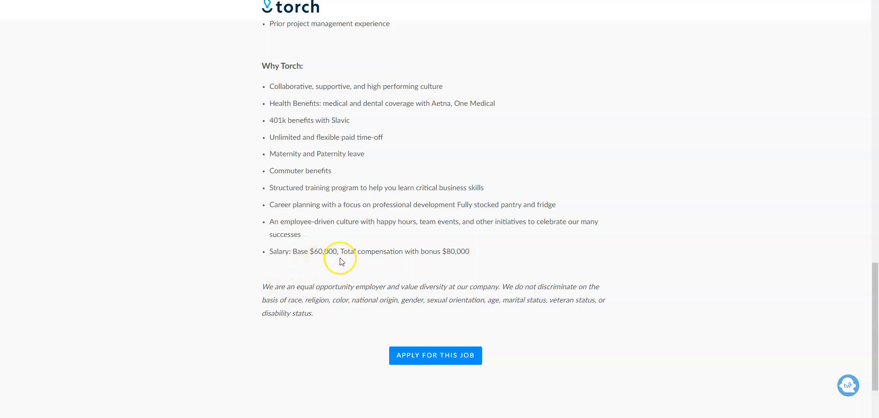
{"action": "mouse_move", "coordinate": [489, 264]}
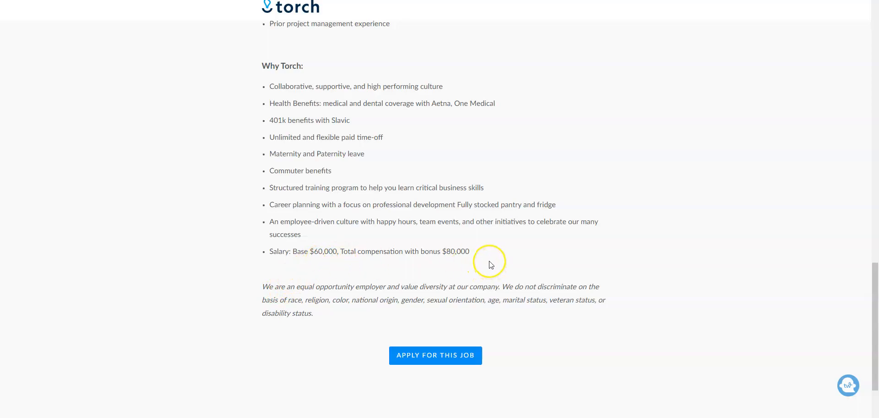
{"action": "scroll", "scroll_direction": "up", "scroll_amount": 3}
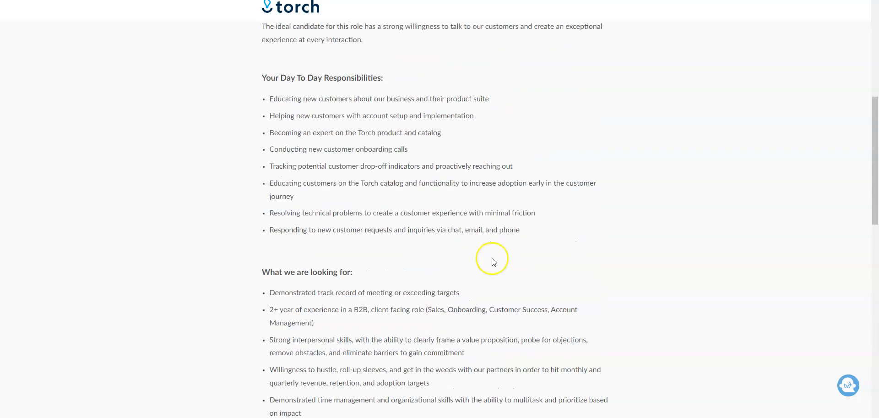
{"action": "scroll", "scroll_direction": "up", "scroll_amount": 3}
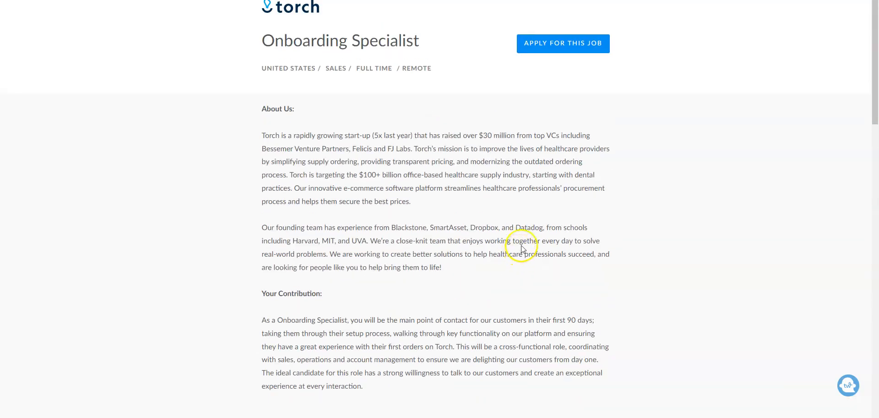
{"action": "mouse_move", "coordinate": [362, 210]}
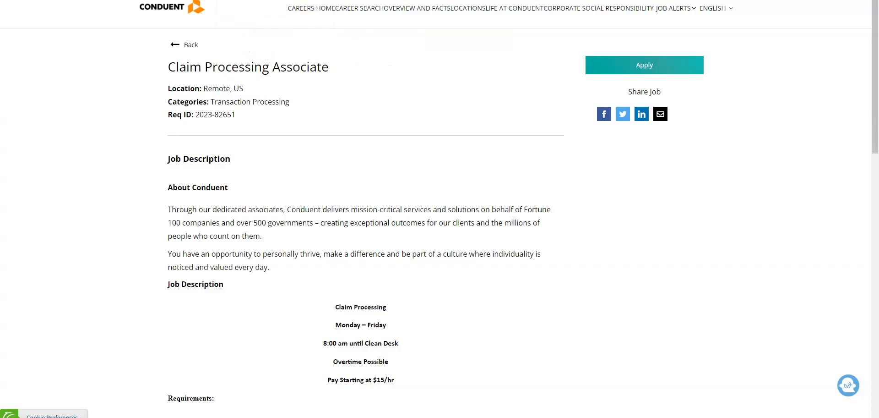
{"action": "mouse_move", "coordinate": [219, 203]}
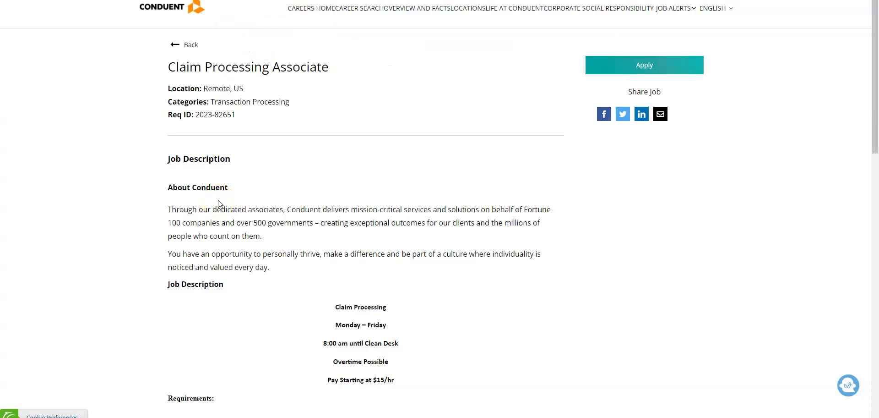
{"action": "mouse_move", "coordinate": [54, 54]}
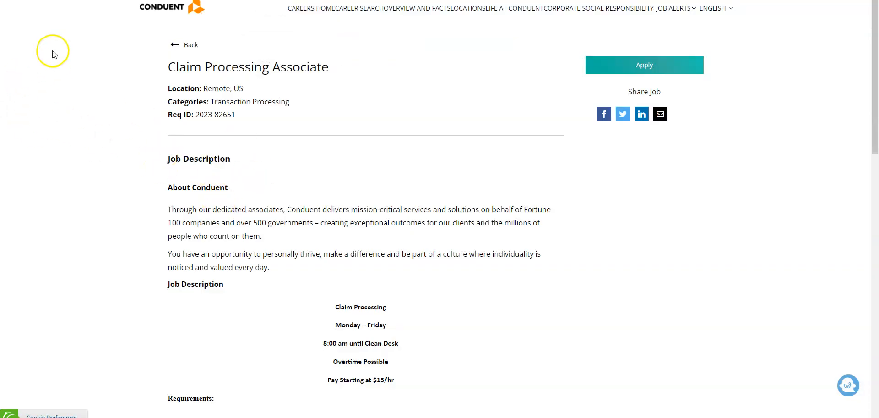
{"action": "mouse_move", "coordinate": [290, 66]}
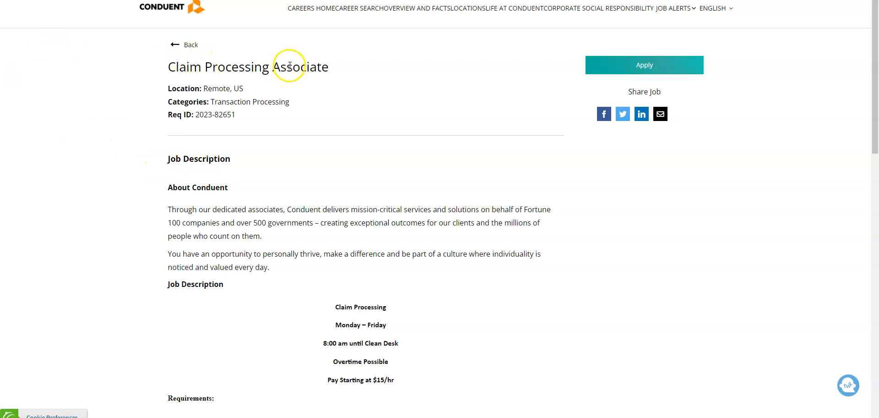
{"action": "mouse_move", "coordinate": [152, 187]}
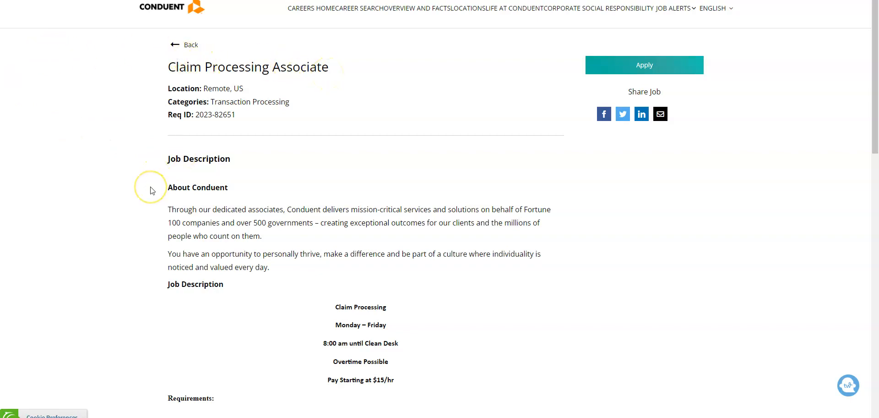
{"action": "mouse_move", "coordinate": [150, 190]}
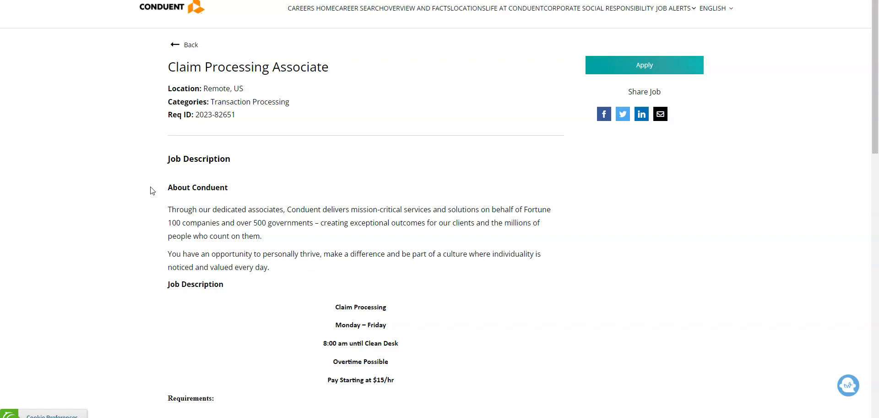
{"action": "scroll", "scroll_direction": "down", "scroll_amount": 3}
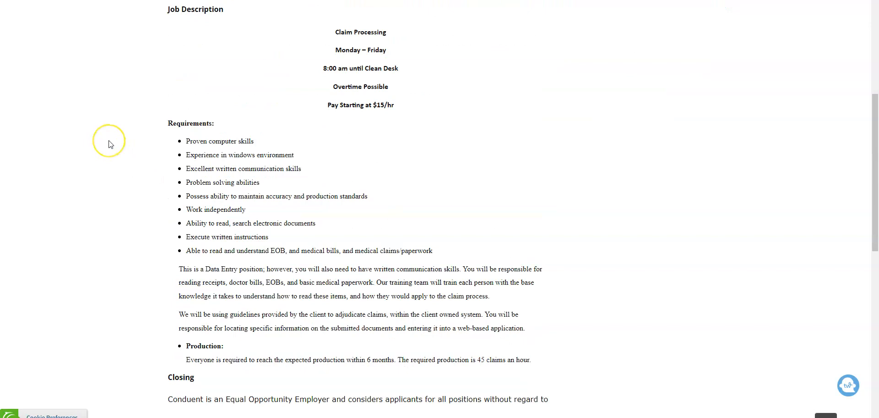
{"action": "scroll", "scroll_direction": "down", "scroll_amount": 3}
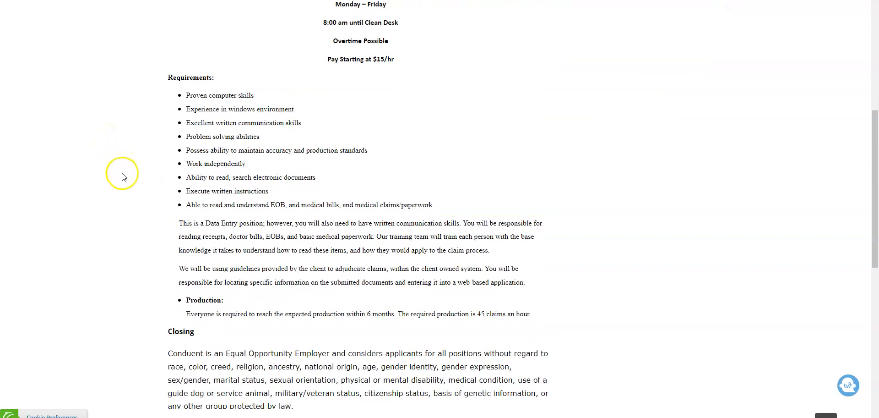
{"action": "mouse_move", "coordinate": [114, 223]}
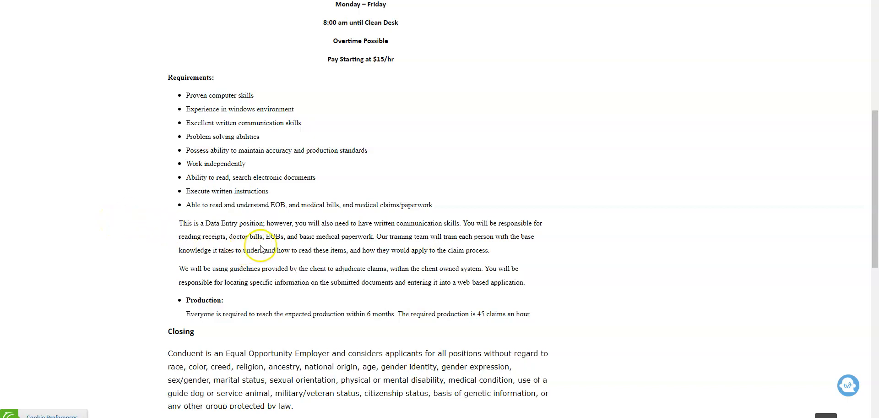
{"action": "mouse_move", "coordinate": [268, 245]}
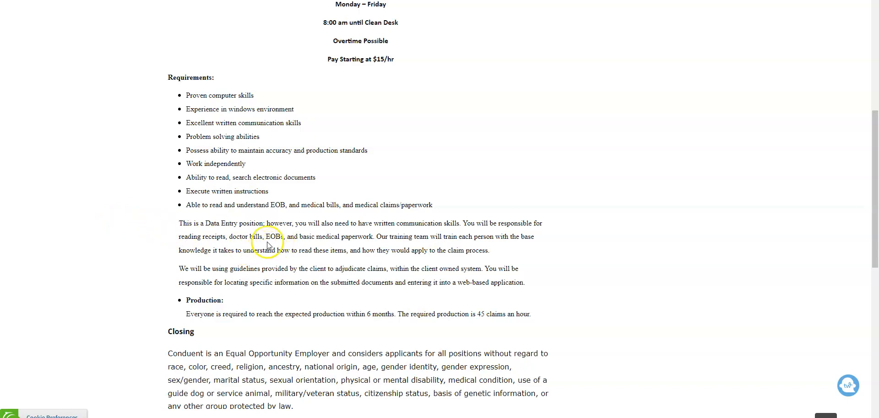
{"action": "mouse_move", "coordinate": [348, 240]}
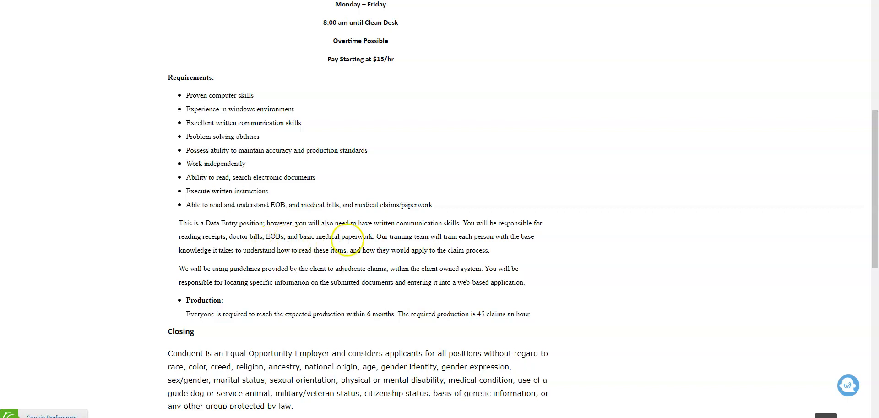
{"action": "mouse_move", "coordinate": [367, 244]}
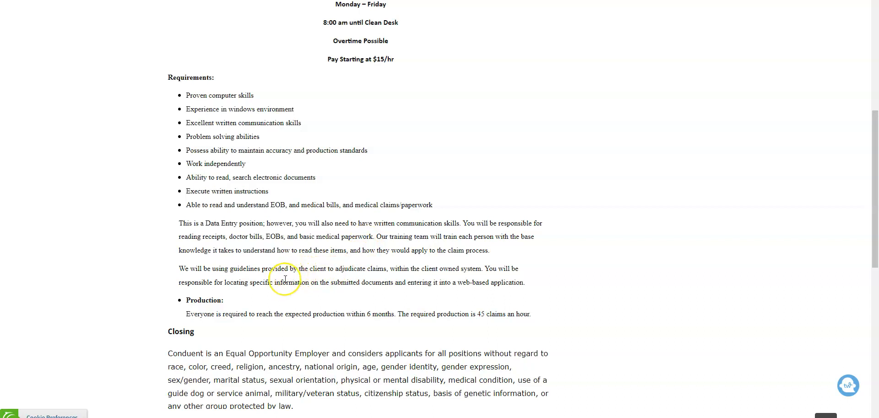
{"action": "mouse_move", "coordinate": [296, 297]}
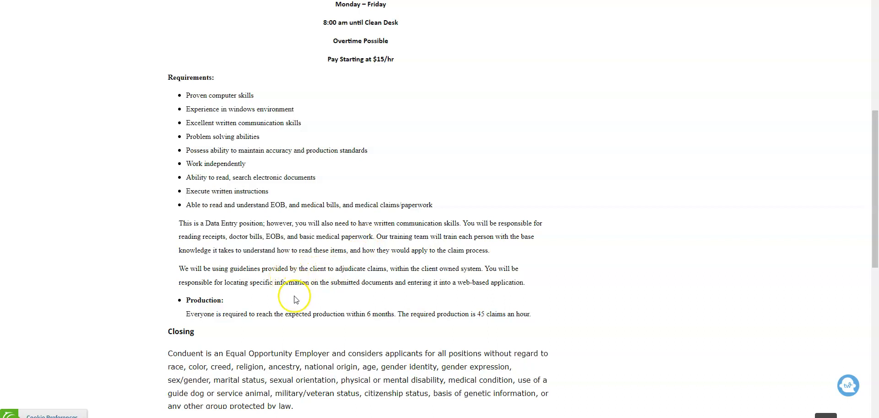
{"action": "mouse_move", "coordinate": [255, 291]}
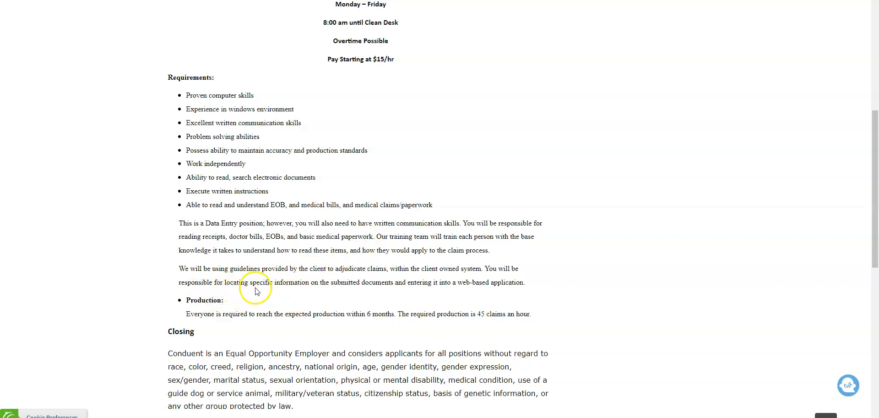
{"action": "mouse_move", "coordinate": [337, 294]}
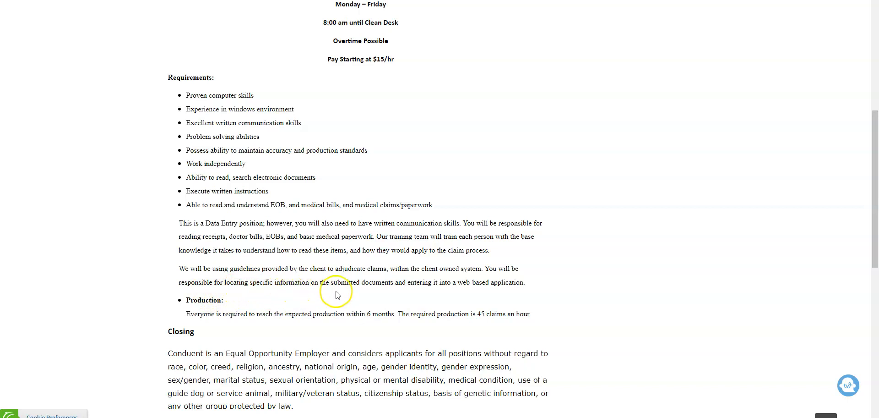
{"action": "mouse_move", "coordinate": [437, 297]}
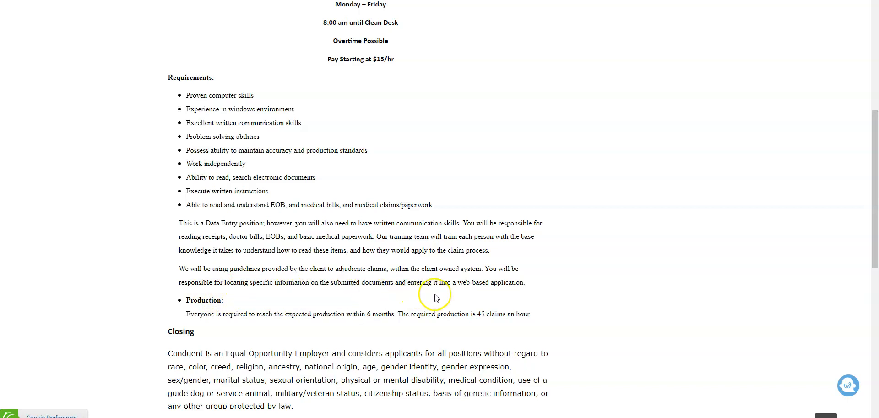
{"action": "mouse_move", "coordinate": [526, 292]}
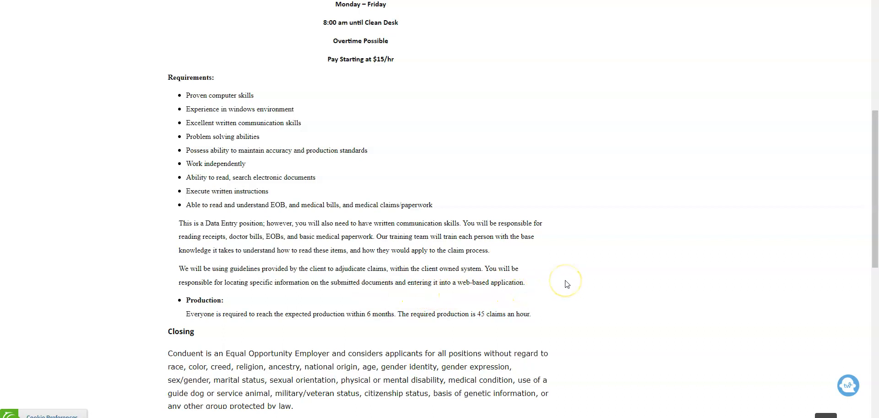
{"action": "mouse_move", "coordinate": [566, 284]}
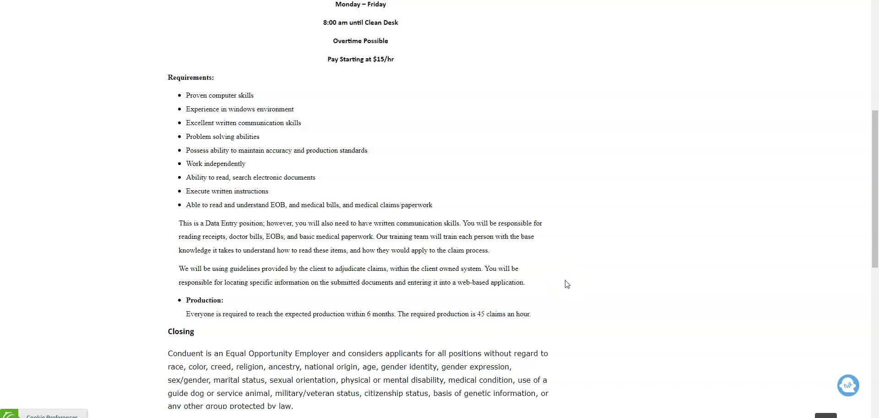
{"action": "mouse_move", "coordinate": [185, 187]}
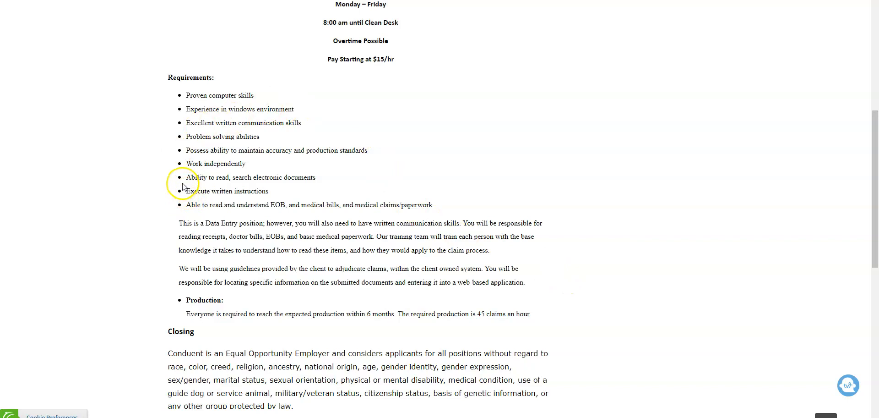
{"action": "mouse_move", "coordinate": [281, 187]}
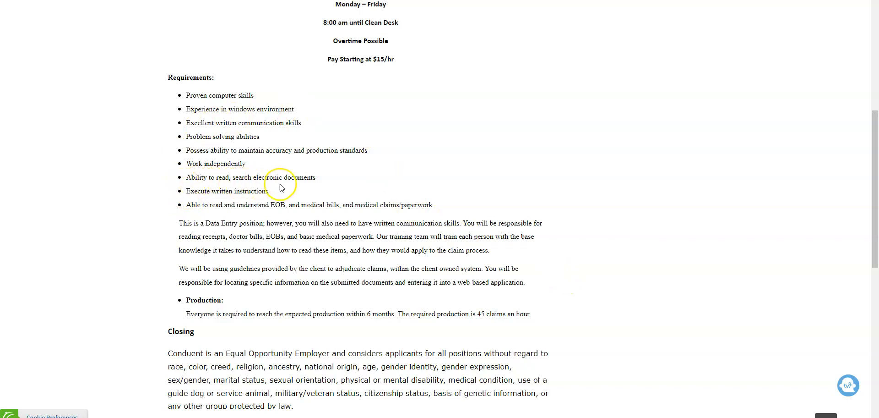
{"action": "mouse_move", "coordinate": [299, 189]}
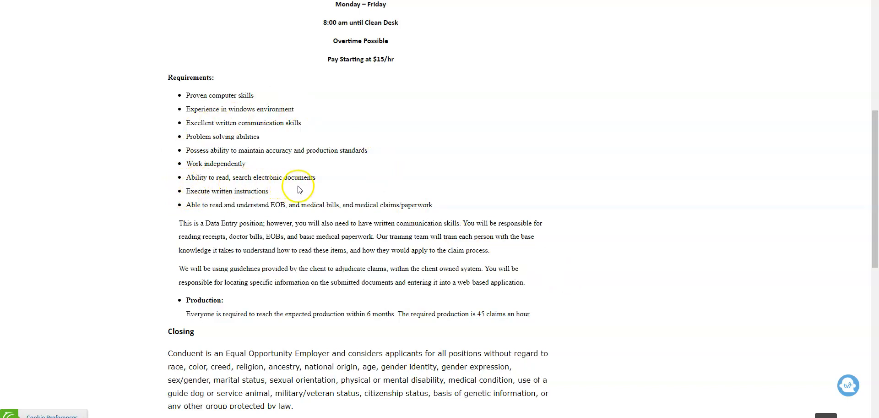
{"action": "mouse_move", "coordinate": [250, 200]}
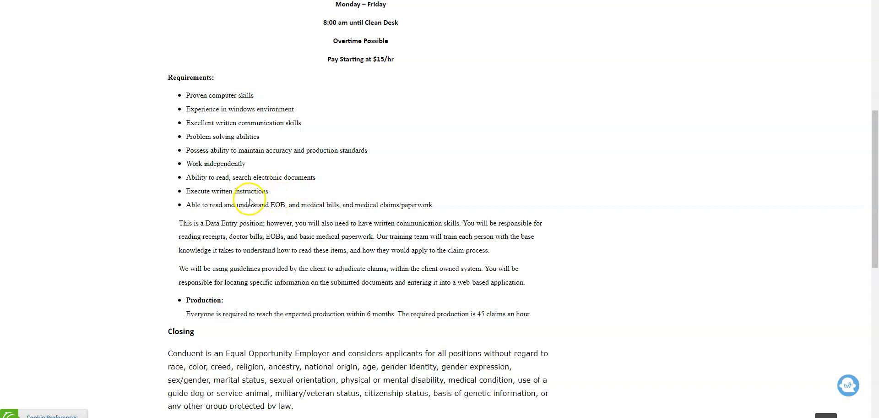
{"action": "mouse_move", "coordinate": [265, 201]}
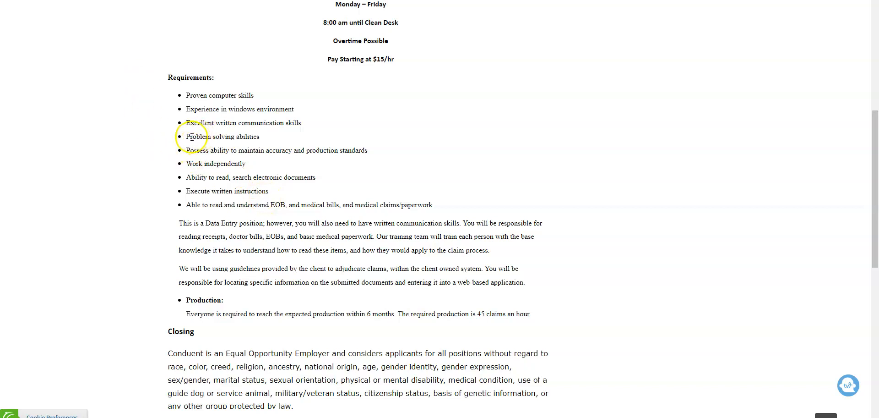
{"action": "mouse_move", "coordinate": [212, 126]}
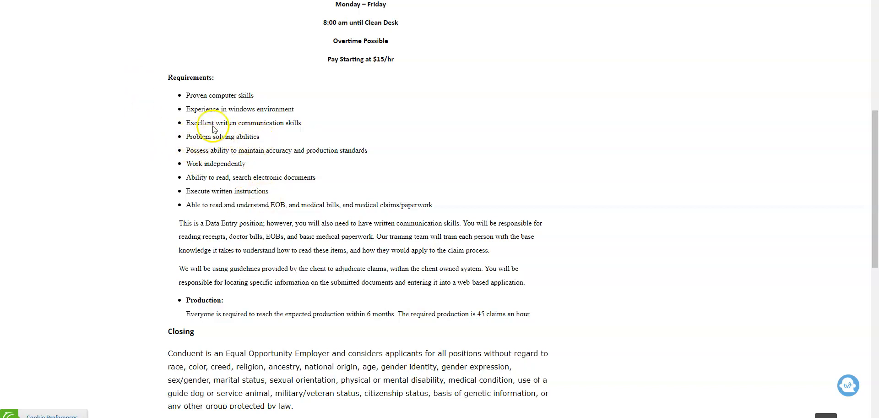
{"action": "mouse_move", "coordinate": [264, 118]}
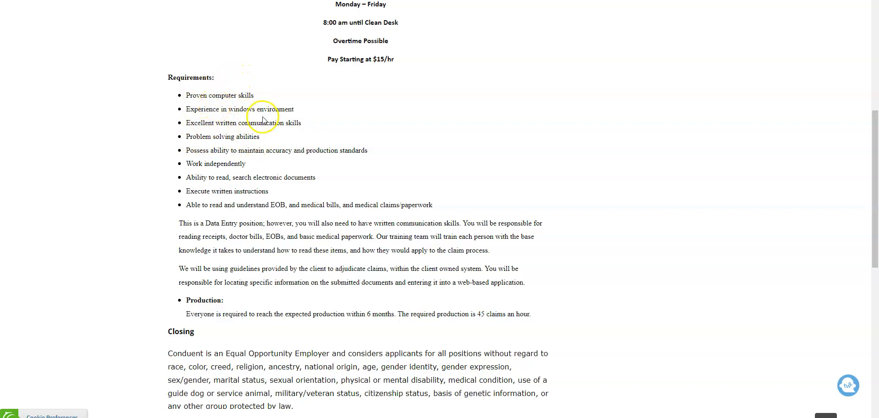
{"action": "mouse_move", "coordinate": [274, 162]}
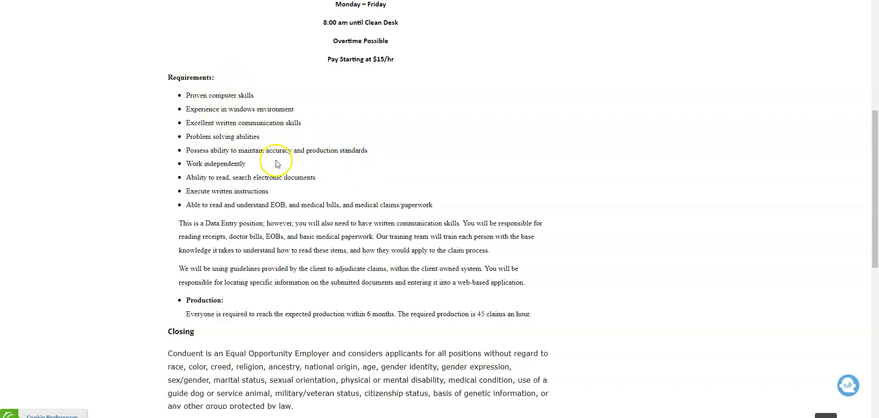
{"action": "mouse_move", "coordinate": [327, 155]}
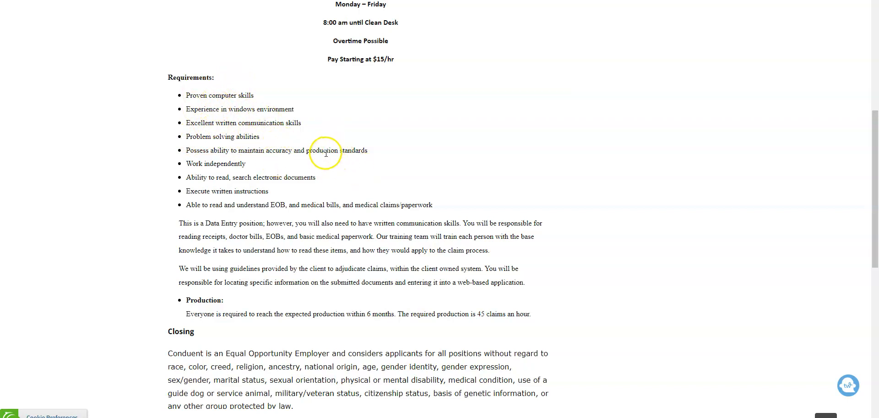
{"action": "mouse_move", "coordinate": [330, 168]}
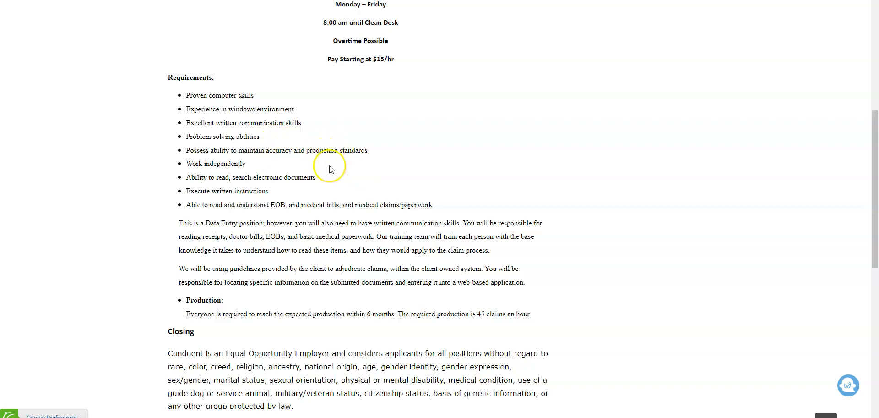
{"action": "scroll", "scroll_direction": "up", "scroll_amount": 3}
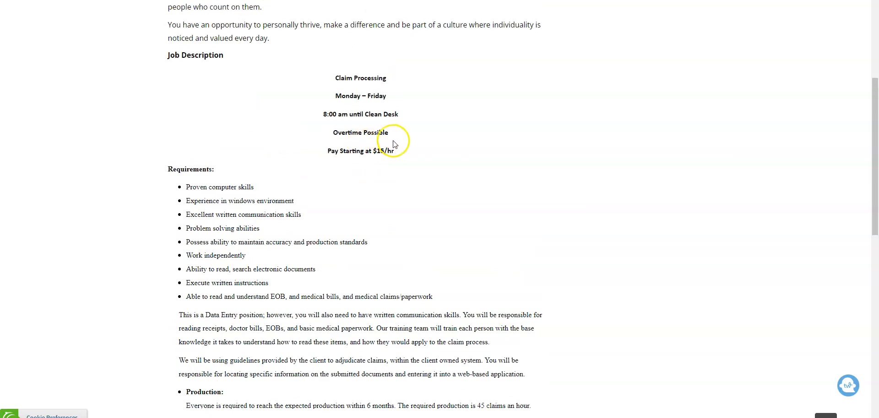
{"action": "mouse_move", "coordinate": [309, 117]}
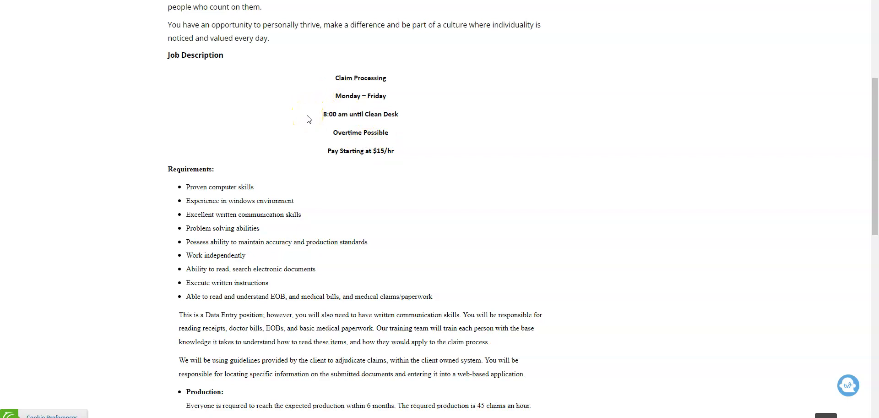
{"action": "scroll", "scroll_direction": "down", "scroll_amount": 3}
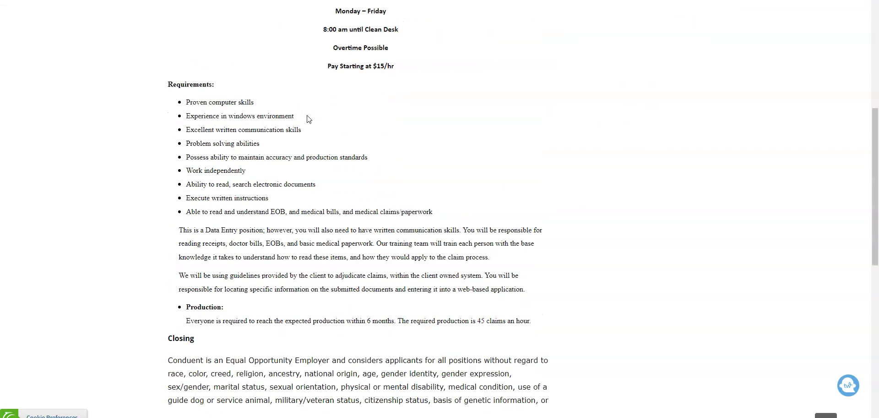
{"action": "scroll", "scroll_direction": "up", "scroll_amount": 3}
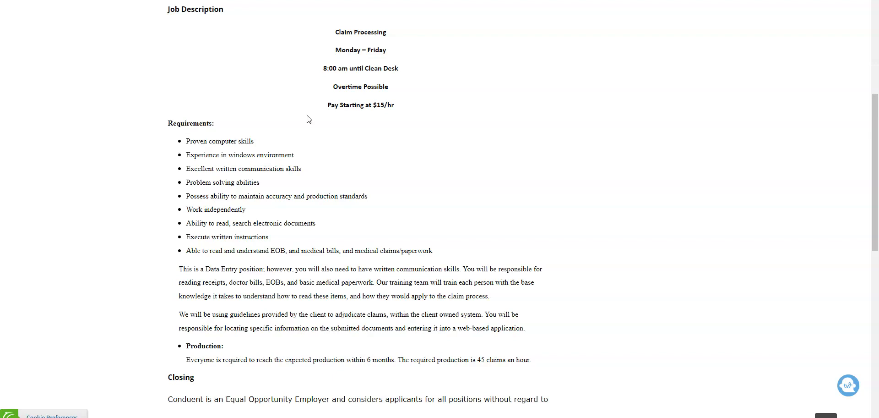
{"action": "mouse_move", "coordinate": [284, 101]}
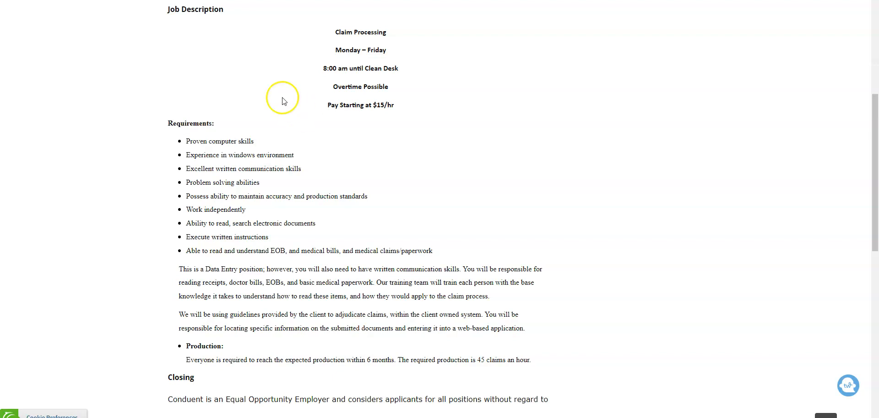
{"action": "mouse_move", "coordinate": [210, 183]}
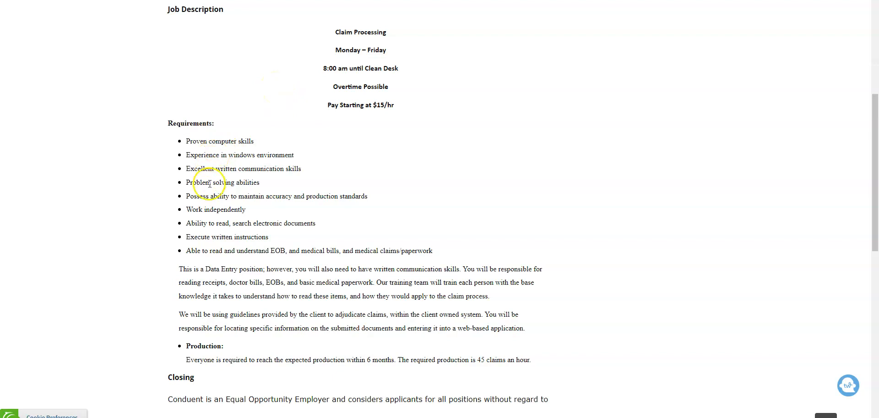
{"action": "mouse_move", "coordinate": [154, 200]}
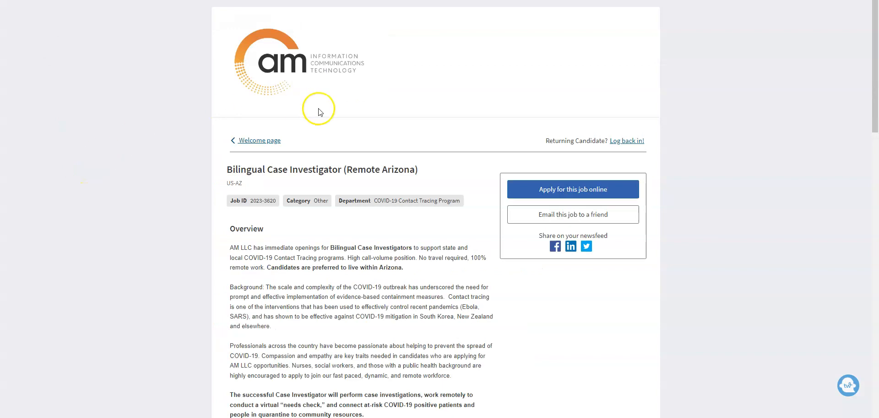
{"action": "mouse_move", "coordinate": [124, 195]}
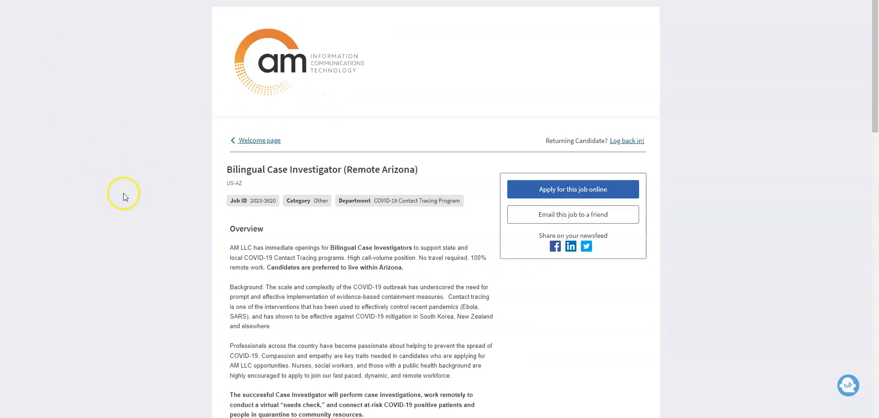
{"action": "mouse_move", "coordinate": [286, 251]}
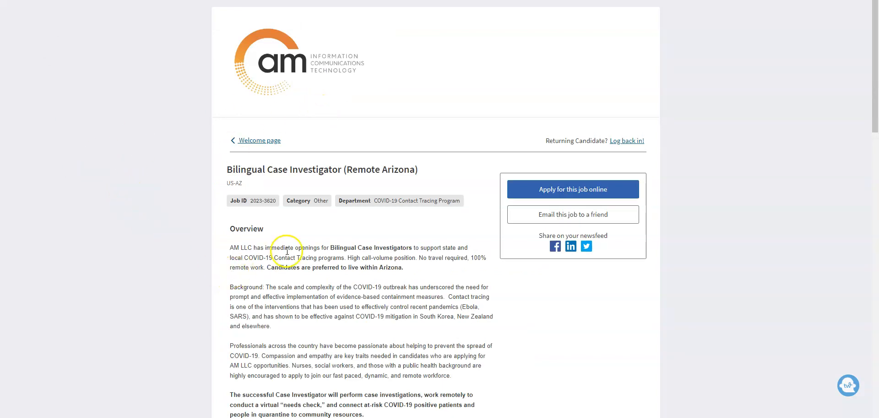
Scroll the AM LLC Bilingual Case Investigator (Remote Arizona) posting down through its overview to Responsibilities
{"action": "scroll", "scroll_direction": "down", "scroll_amount": 3}
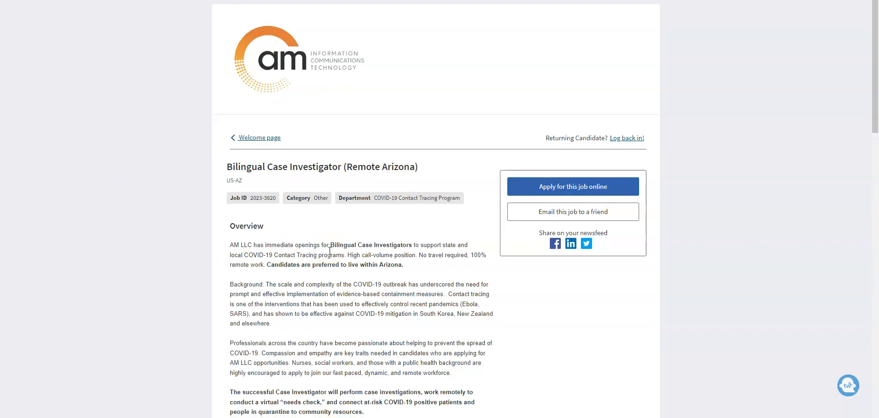
{"action": "scroll", "scroll_direction": "down", "scroll_amount": 3}
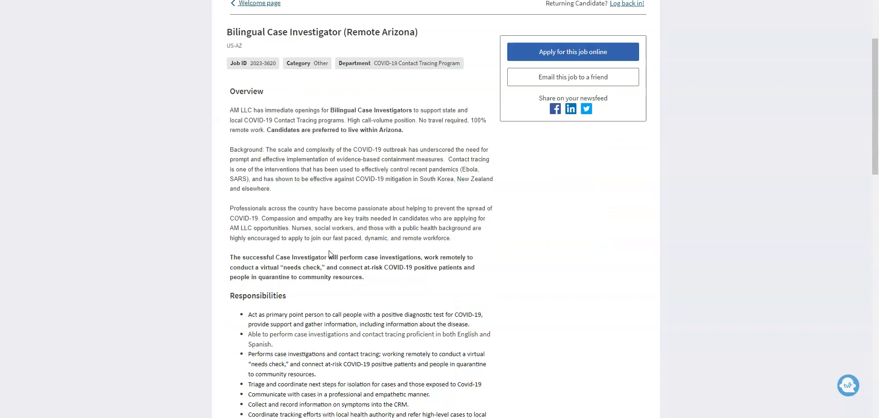
{"action": "mouse_move", "coordinate": [541, 228]}
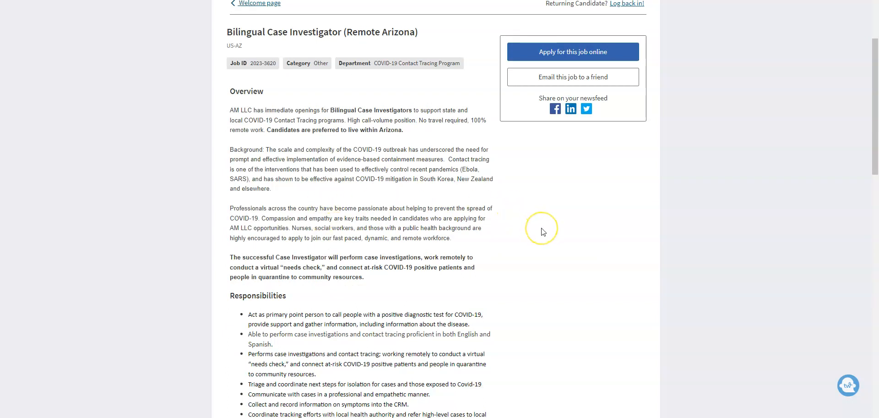
{"action": "mouse_move", "coordinate": [542, 231]}
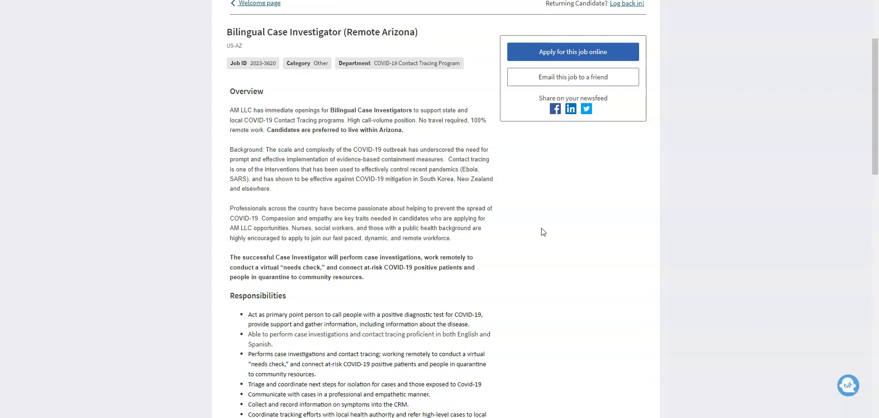
{"action": "scroll", "scroll_direction": "down", "scroll_amount": 3}
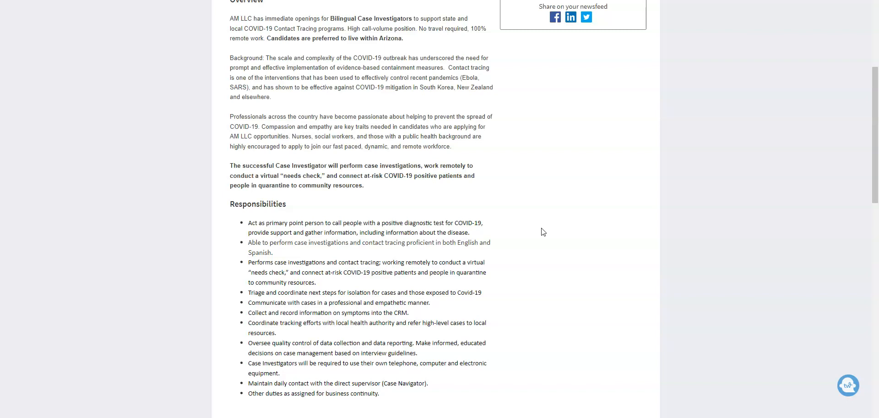
{"action": "scroll", "scroll_direction": "down", "scroll_amount": 3}
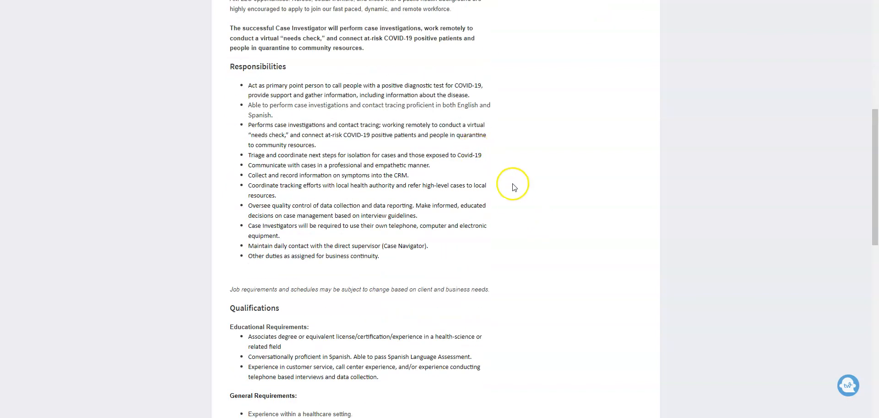
{"action": "mouse_move", "coordinate": [566, 223]}
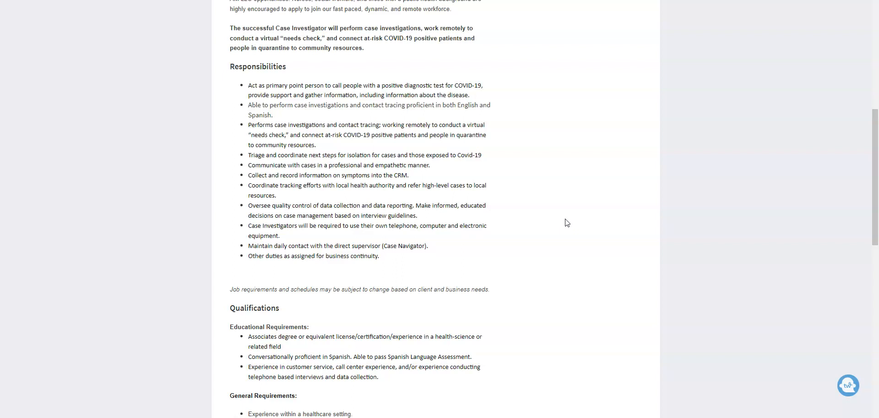
{"action": "scroll", "scroll_direction": "up", "scroll_amount": 3}
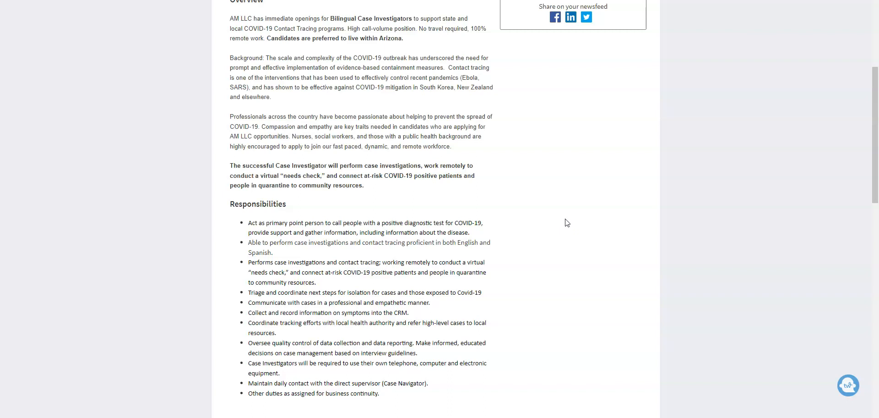
{"action": "scroll", "scroll_direction": "down", "scroll_amount": 3}
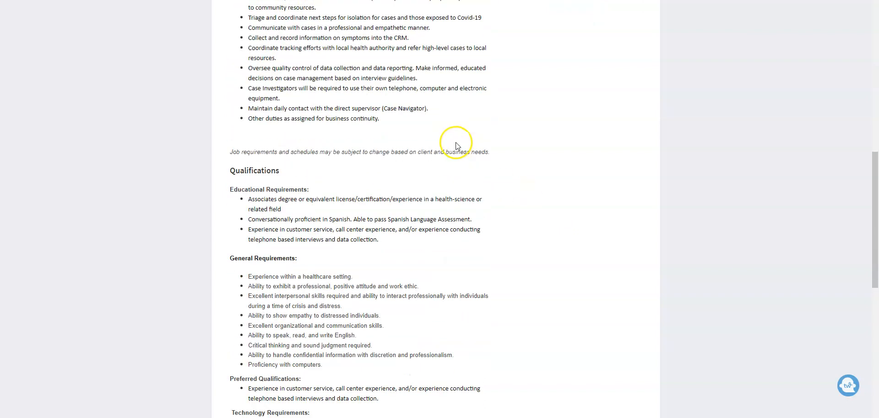
{"action": "mouse_move", "coordinate": [113, 210]}
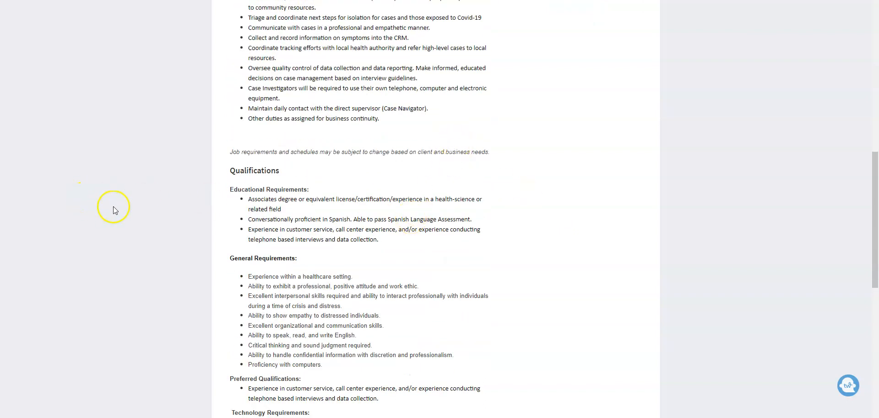
{"action": "mouse_move", "coordinate": [303, 213]}
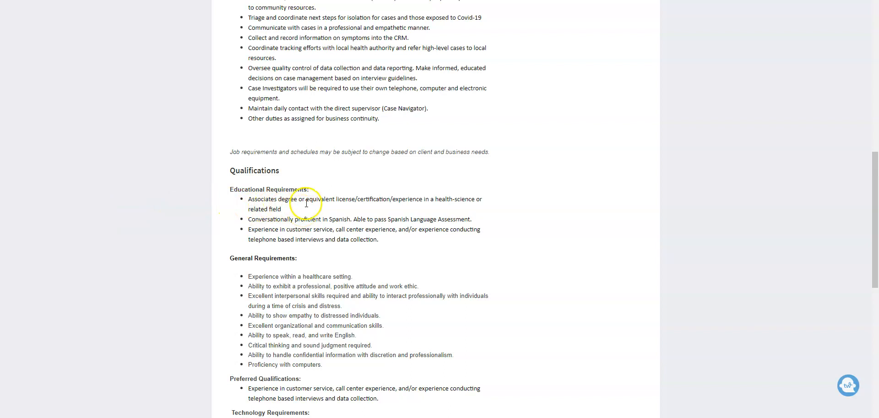
{"action": "mouse_move", "coordinate": [319, 210]}
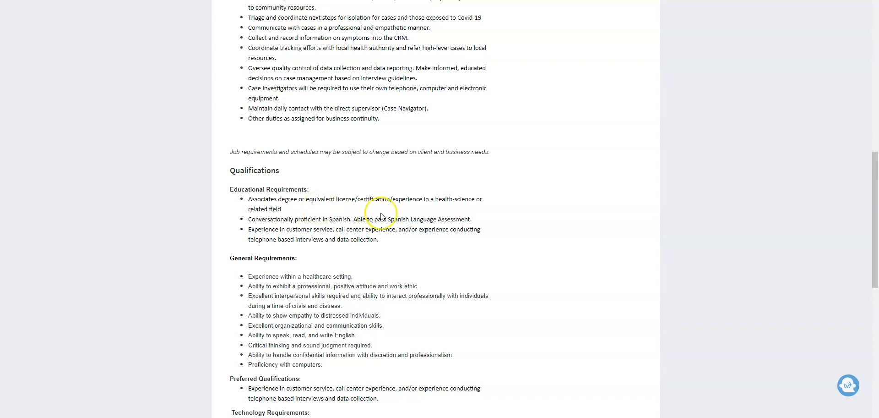
{"action": "mouse_move", "coordinate": [401, 219]}
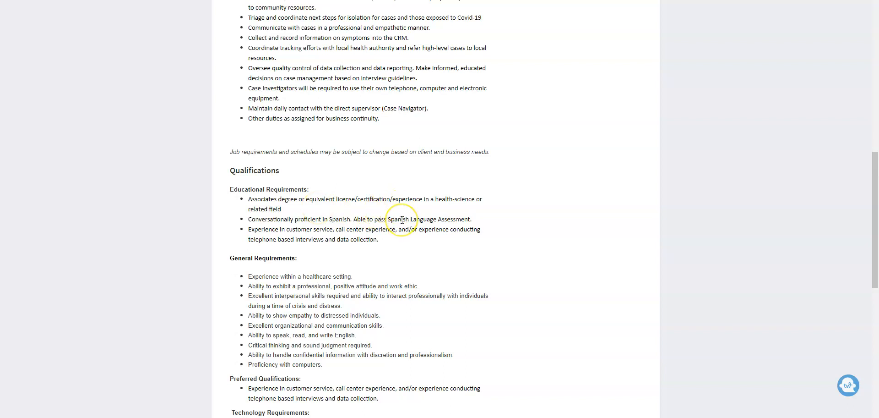
{"action": "mouse_move", "coordinate": [416, 248]}
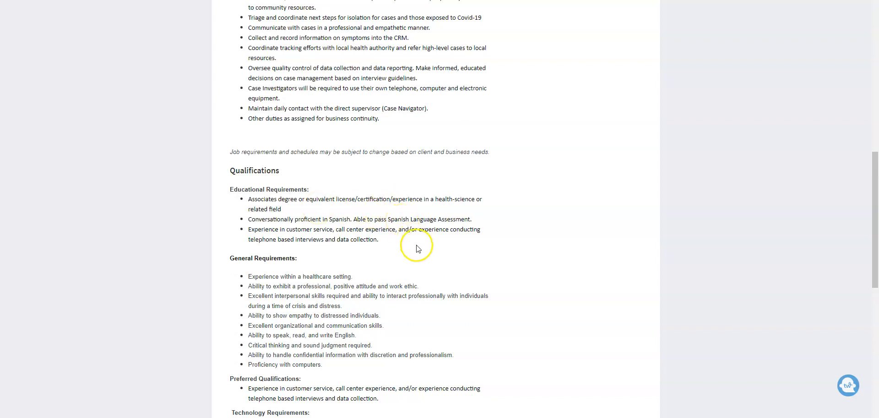
{"action": "mouse_move", "coordinate": [417, 248]}
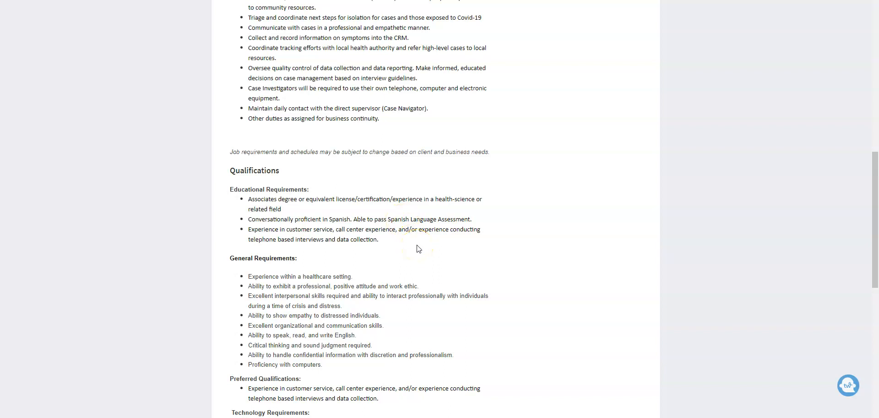
{"action": "scroll", "scroll_direction": "down", "scroll_amount": 3}
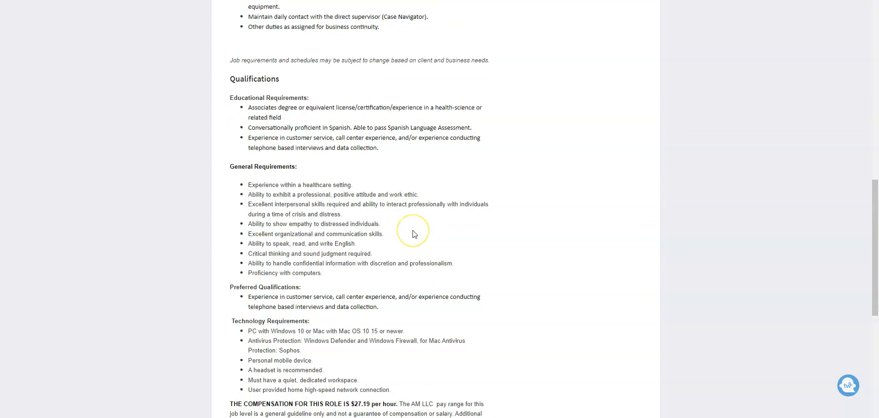
{"action": "mouse_move", "coordinate": [413, 233]}
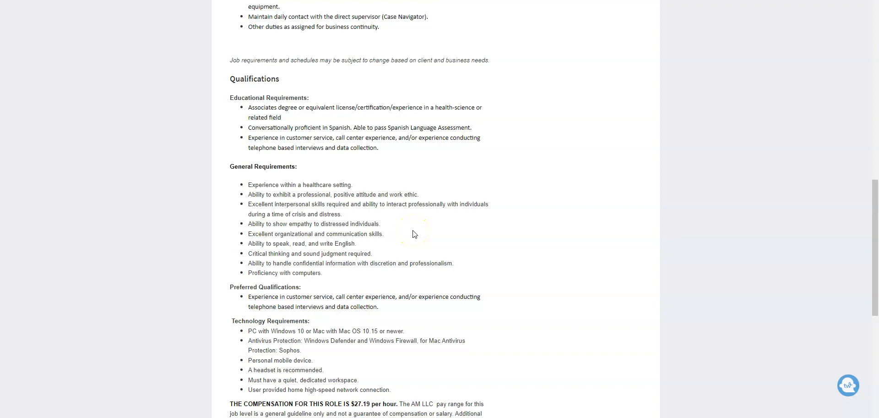
{"action": "mouse_move", "coordinate": [477, 153]}
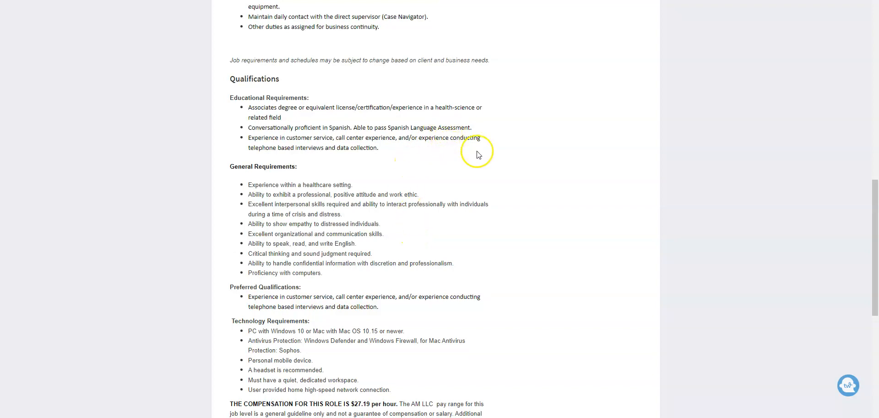
{"action": "mouse_move", "coordinate": [299, 160]}
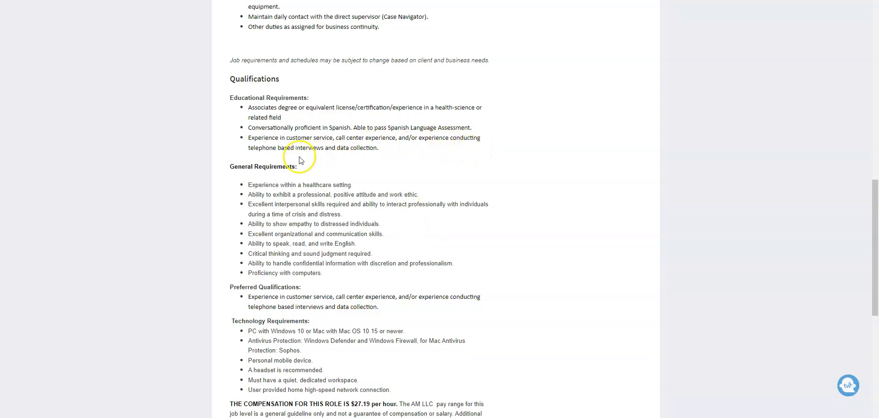
{"action": "mouse_move", "coordinate": [413, 165]}
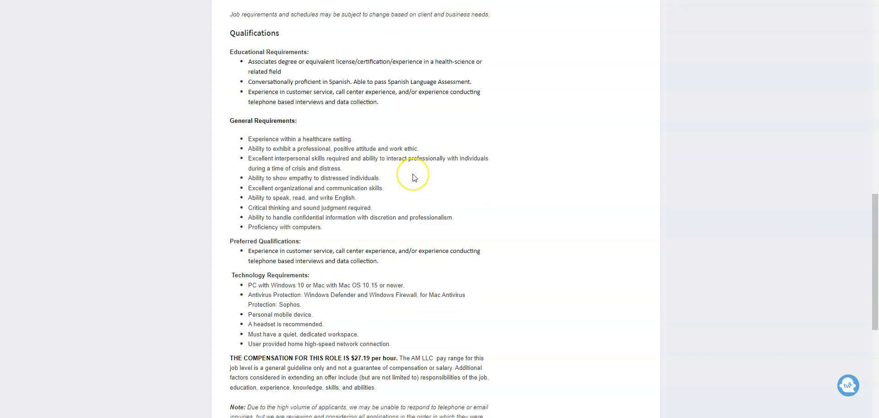
{"action": "mouse_move", "coordinate": [414, 178]}
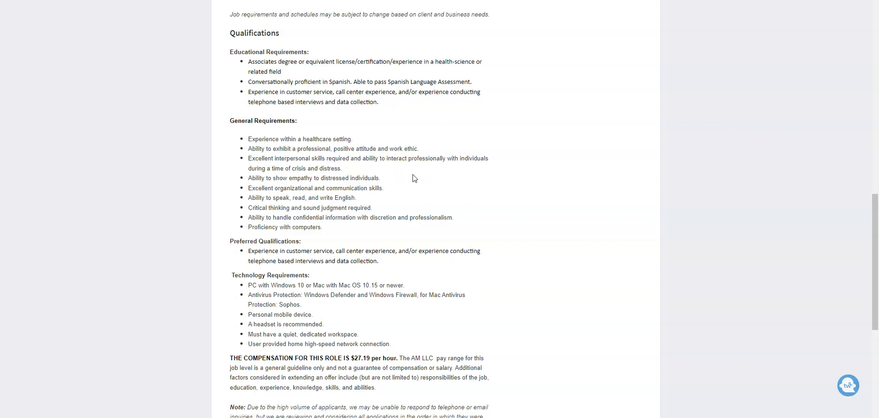
{"action": "scroll", "scroll_direction": "down", "scroll_amount": 3}
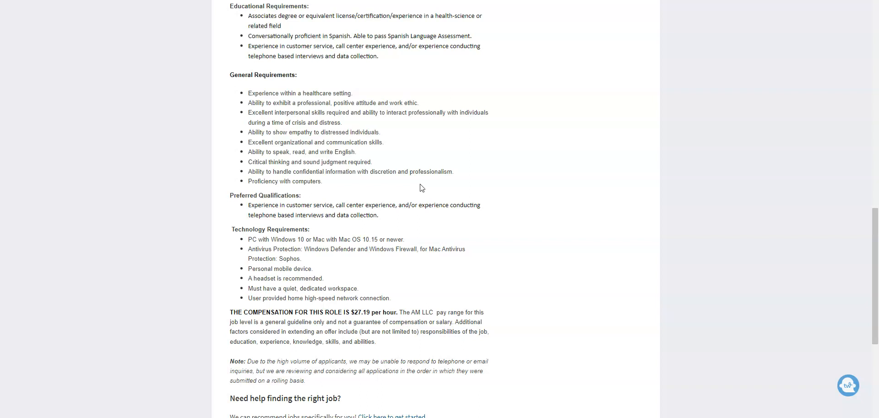
{"action": "scroll", "scroll_direction": "down", "scroll_amount": 3}
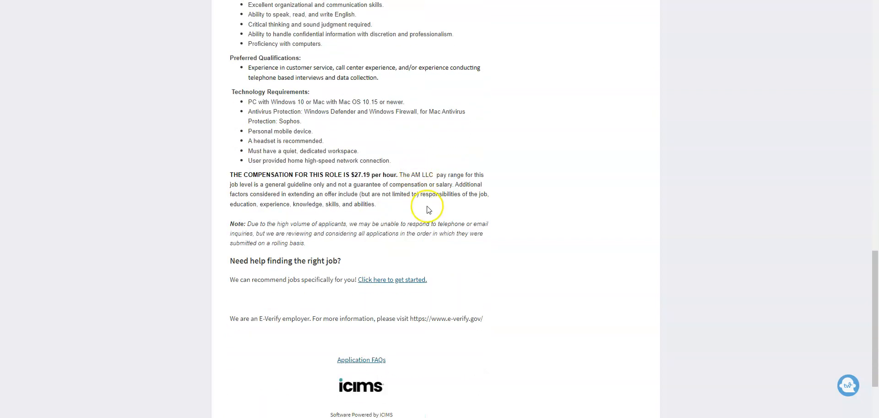
{"action": "mouse_move", "coordinate": [372, 151]}
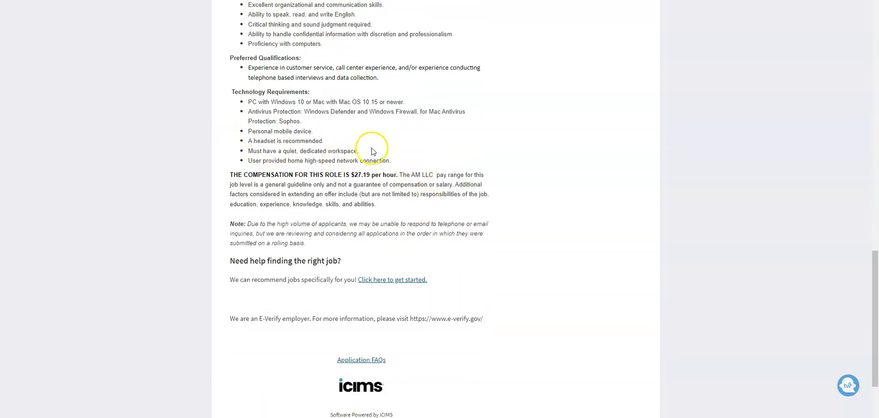
{"action": "mouse_move", "coordinate": [362, 168]}
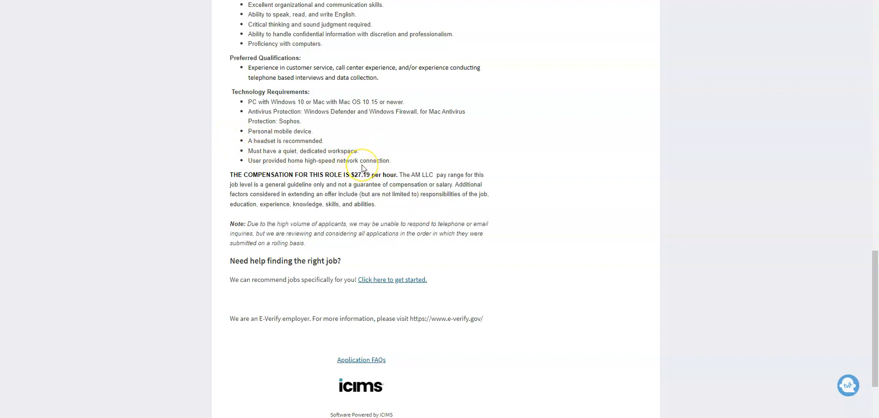
{"action": "scroll", "scroll_direction": "up", "scroll_amount": 3}
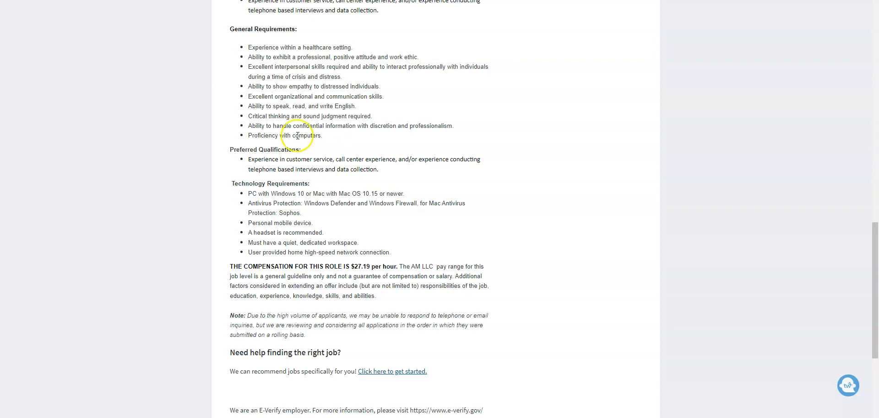
{"action": "scroll", "scroll_direction": "down", "scroll_amount": 3}
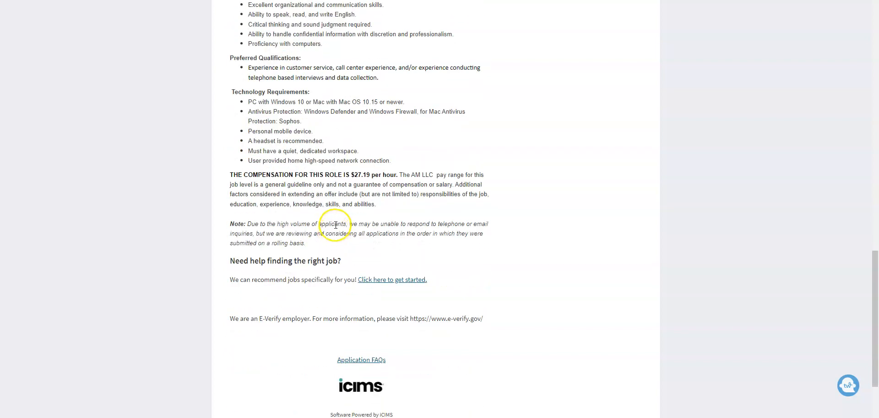
{"action": "mouse_move", "coordinate": [365, 183]}
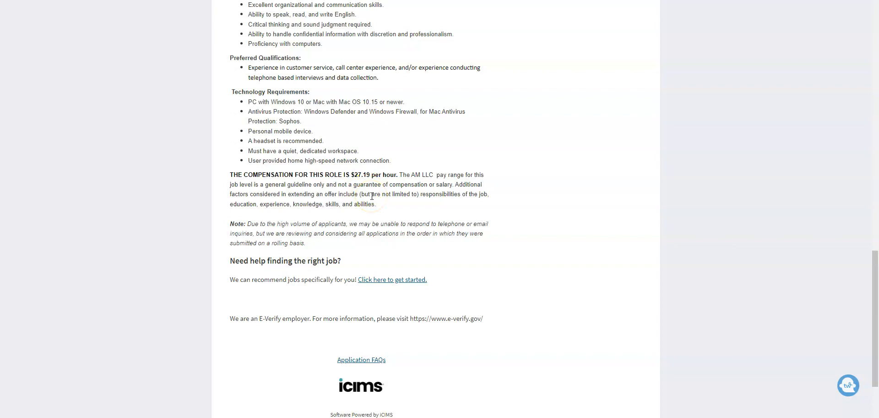
{"action": "scroll", "scroll_direction": "up", "scroll_amount": 3}
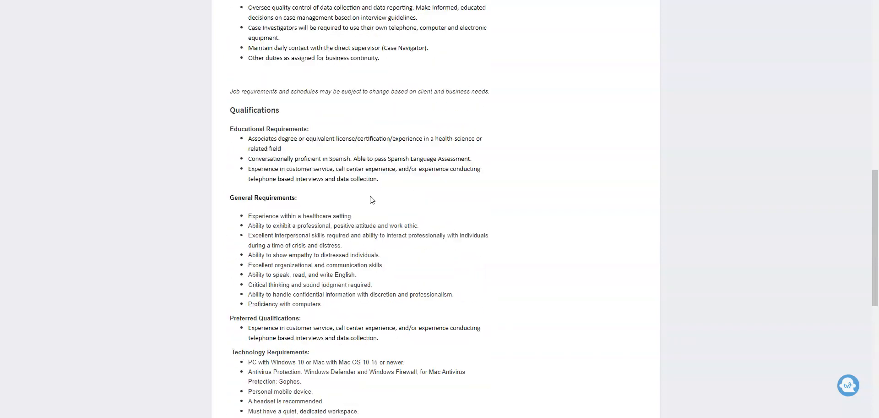
{"action": "scroll", "scroll_direction": "up", "scroll_amount": 3}
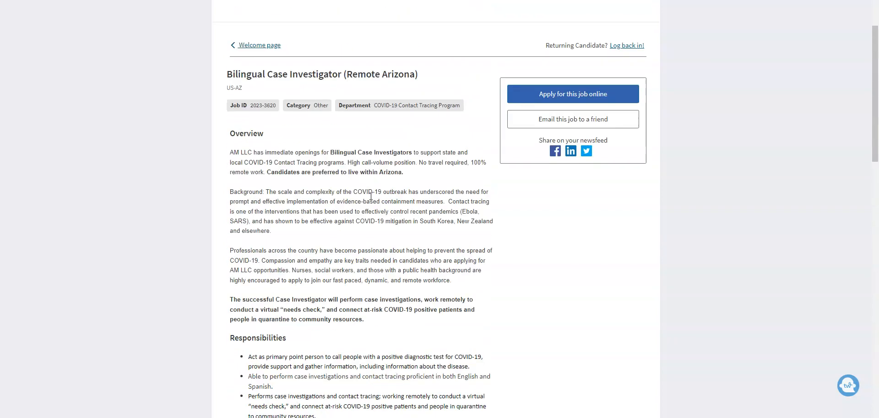
{"action": "scroll", "scroll_direction": "down", "scroll_amount": 3}
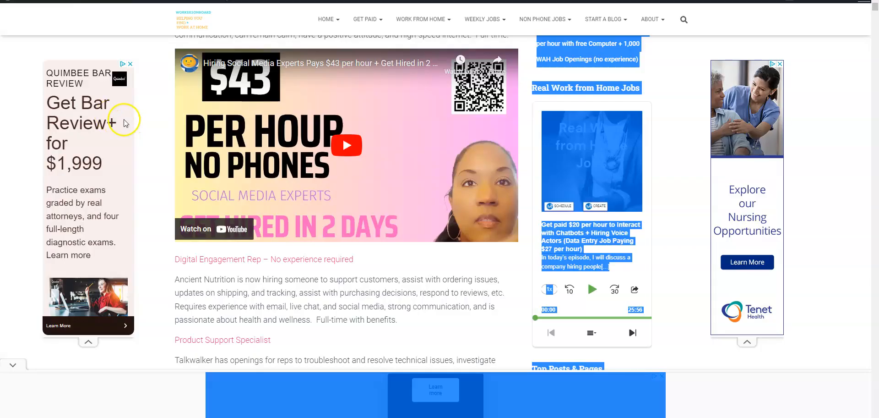
View the Workers on Board Friday Work @ Home Job Leads post for 5/19/2023
{"action": "scroll", "scroll_direction": "down", "scroll_amount": 3}
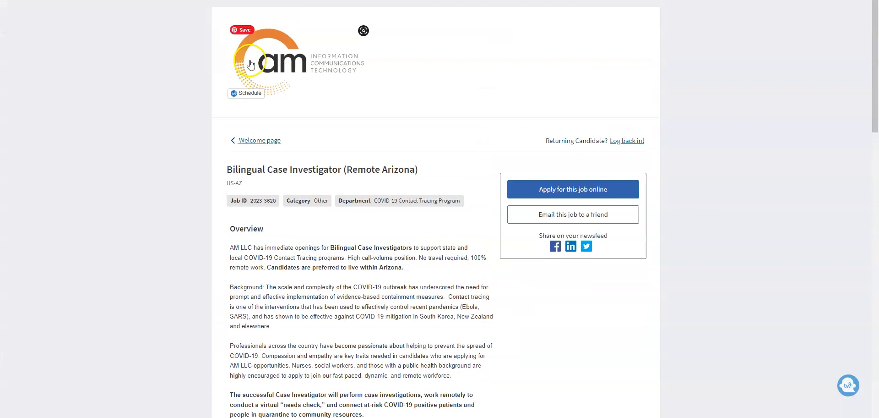
{"action": "mouse_move", "coordinate": [322, 257]}
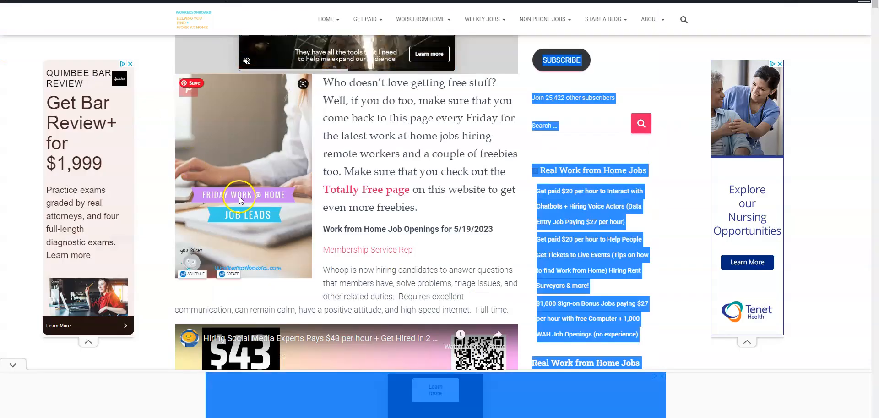
{"action": "scroll", "scroll_direction": "down", "scroll_amount": 3}
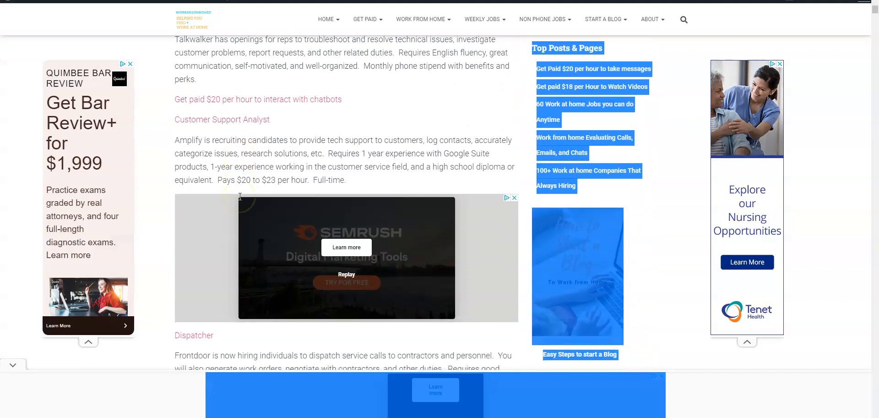
{"action": "scroll", "scroll_direction": "down", "scroll_amount": 3}
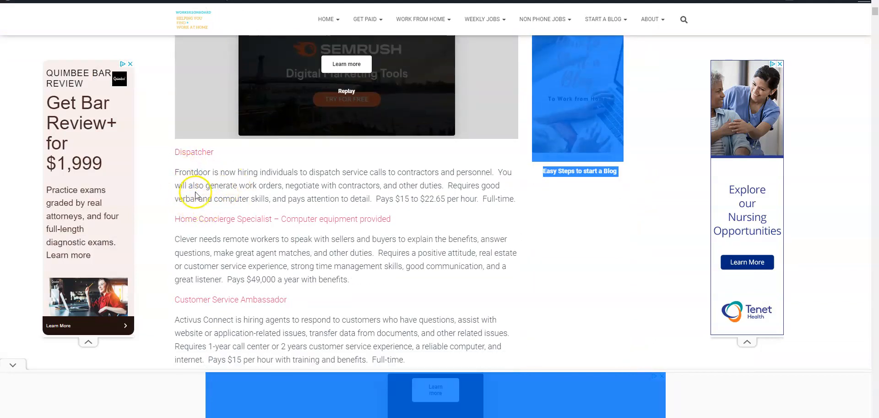
{"action": "mouse_move", "coordinate": [220, 203]}
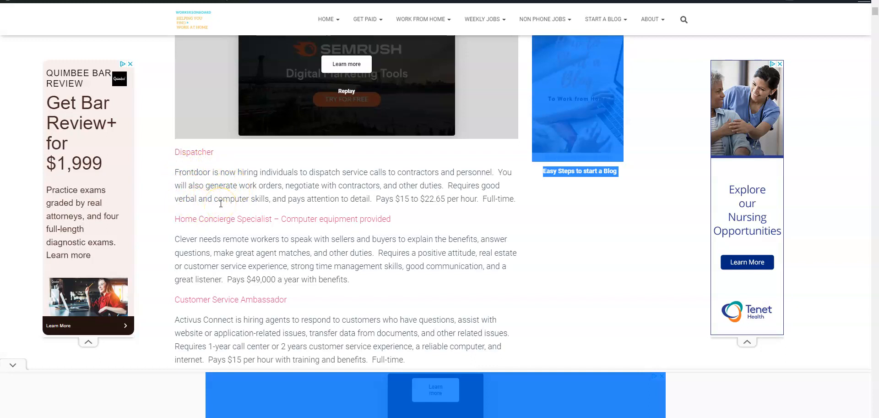
{"action": "scroll", "scroll_direction": "down", "scroll_amount": 3}
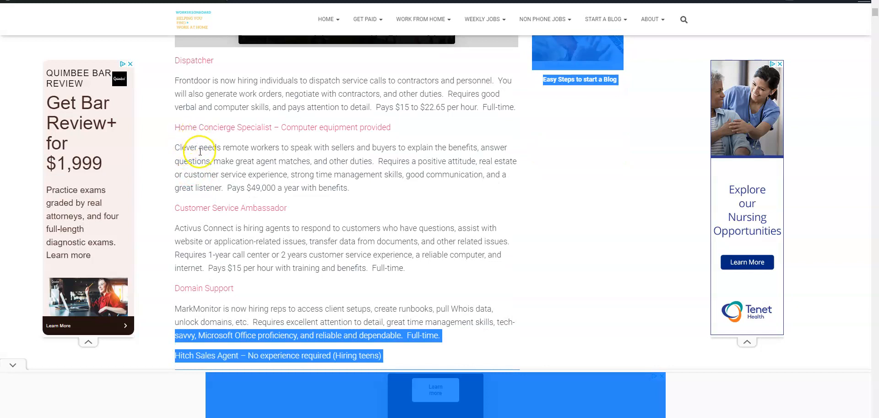
{"action": "mouse_move", "coordinate": [264, 142]}
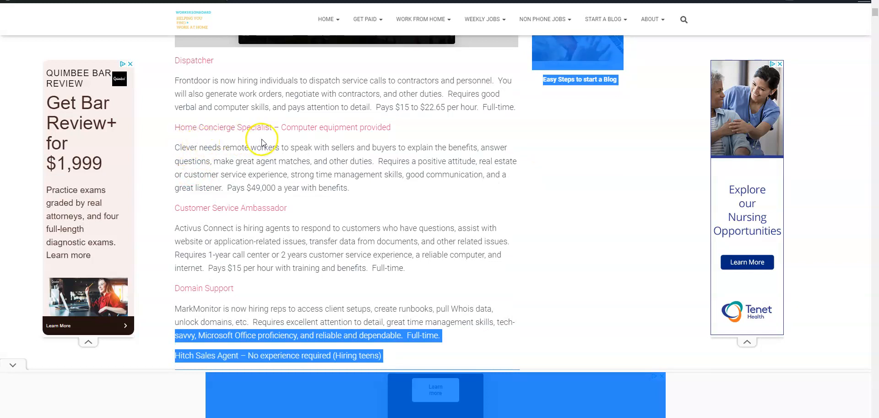
{"action": "mouse_move", "coordinate": [373, 138]}
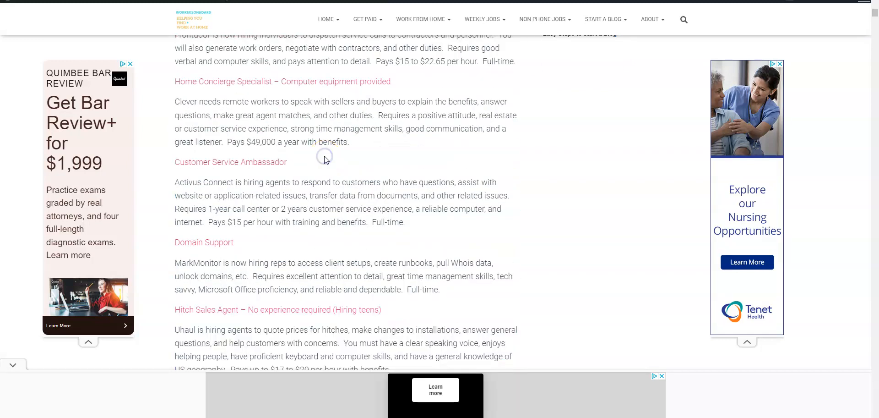
{"action": "scroll", "scroll_direction": "up", "scroll_amount": 3}
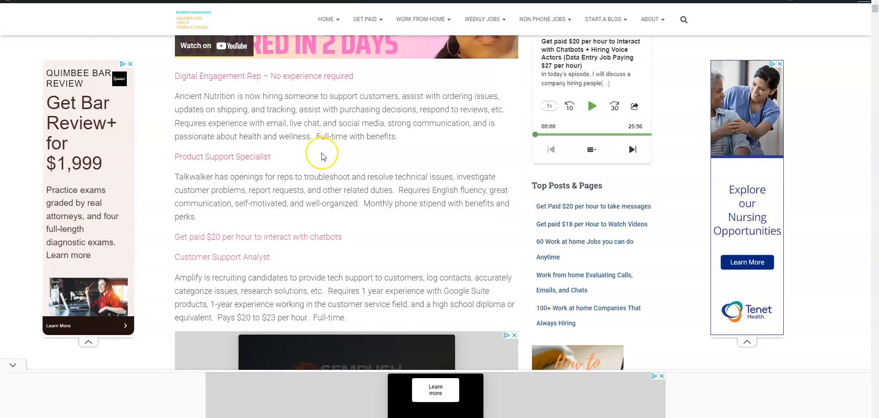
{"action": "mouse_move", "coordinate": [322, 156]}
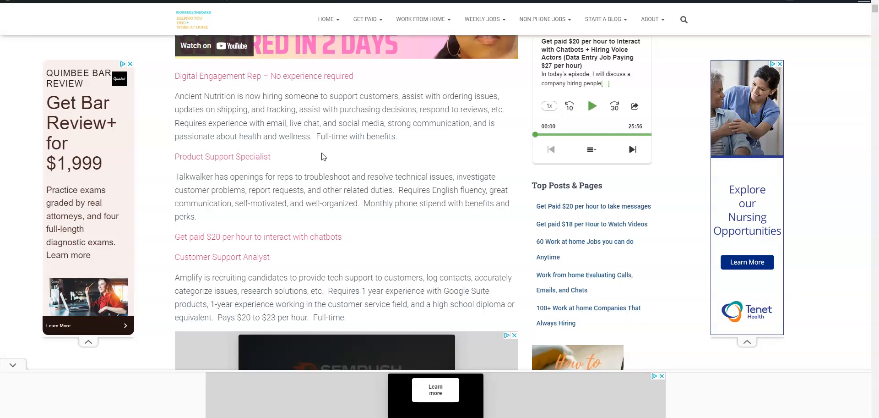
{"action": "mouse_move", "coordinate": [13, 365]}
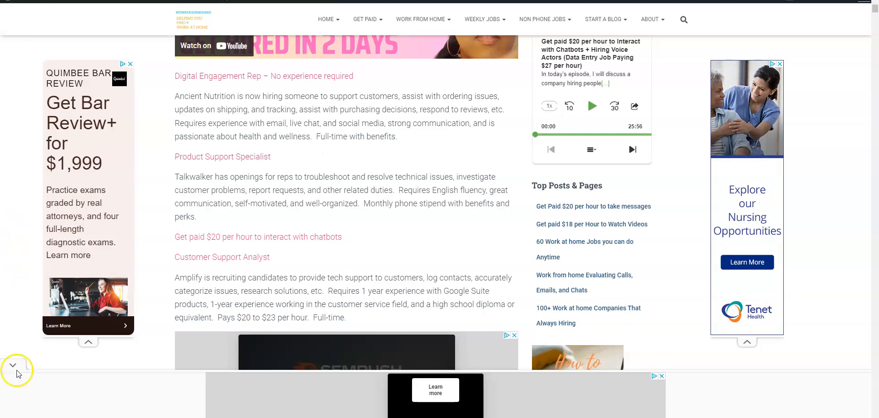